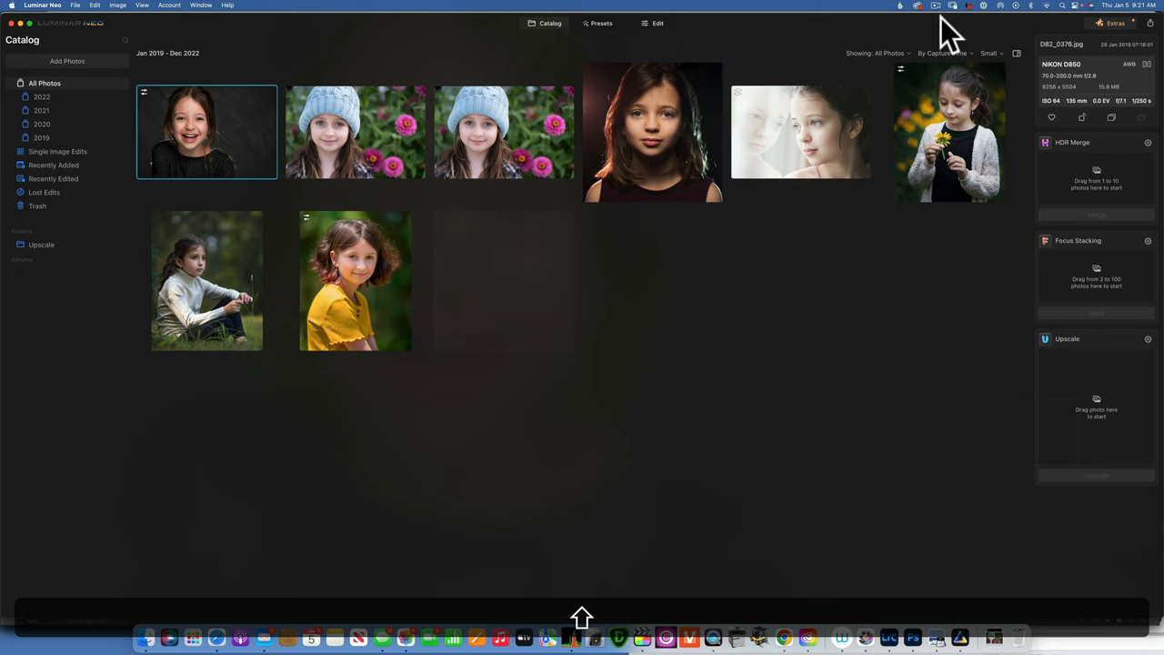
mouse_move(644, 300)
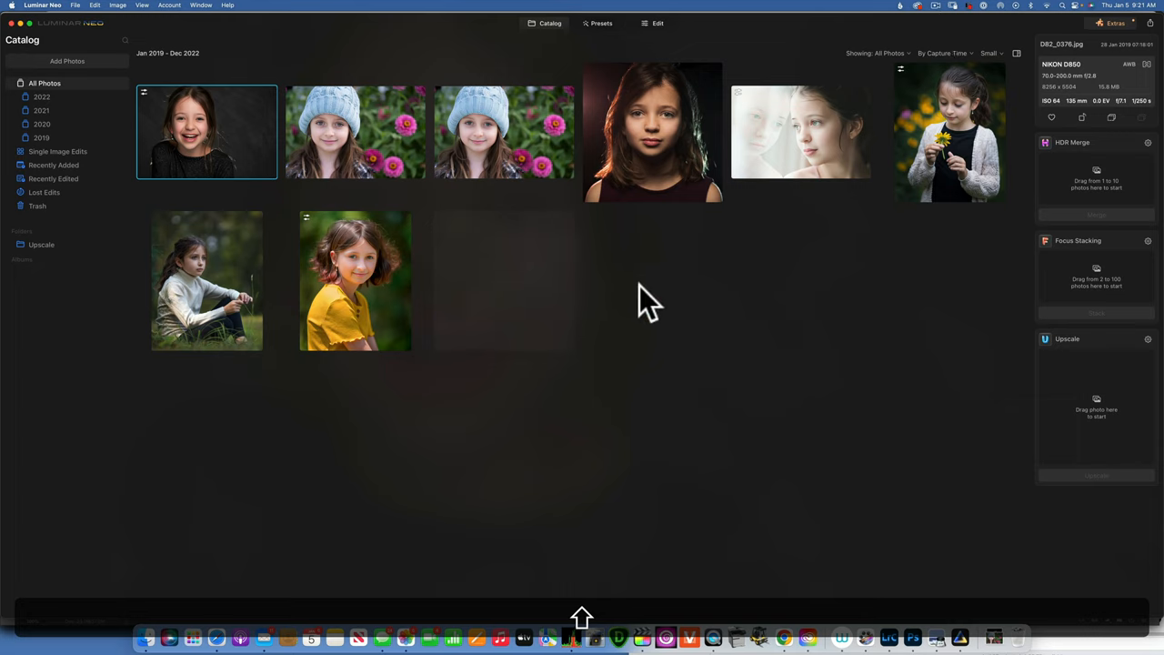
mouse_move(214, 163)
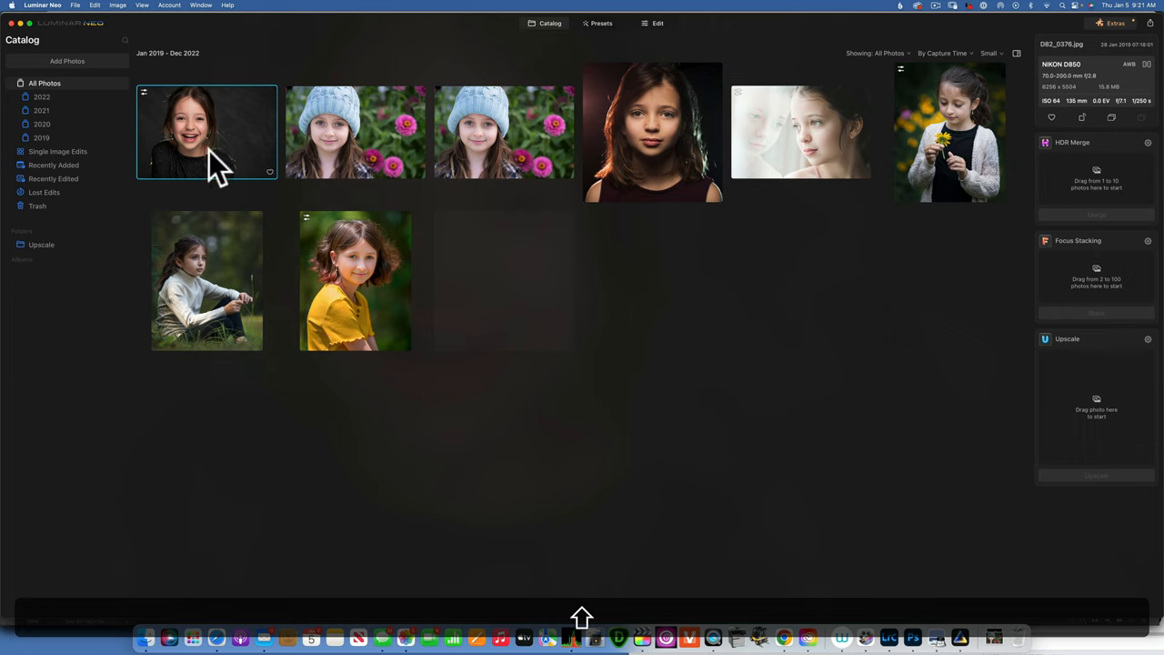
mouse_move(430, 182)
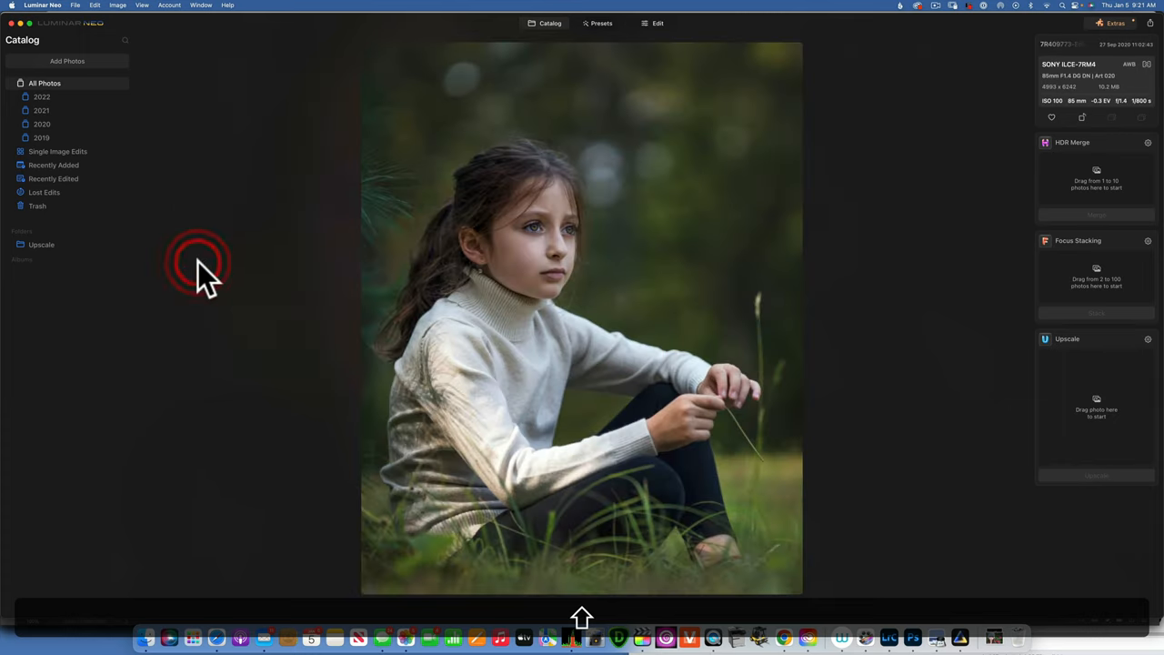
mouse_move(659, 24)
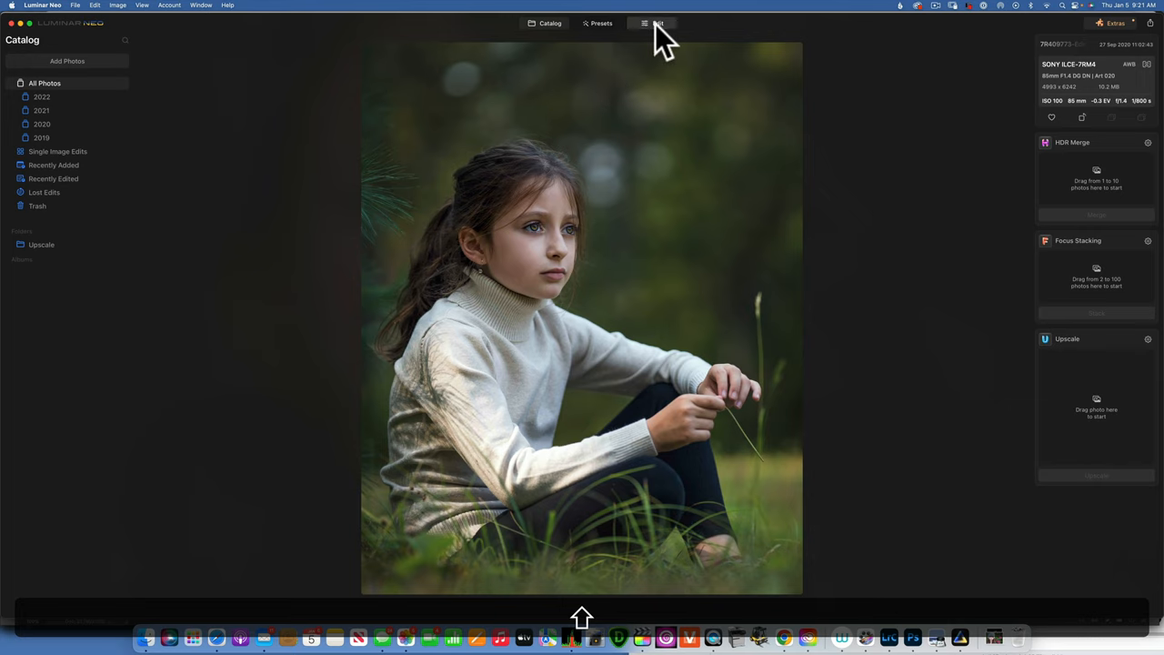
Open the grass portrait in Edit, zoomed on her face, with the Tools list showing.
left_click(647, 22)
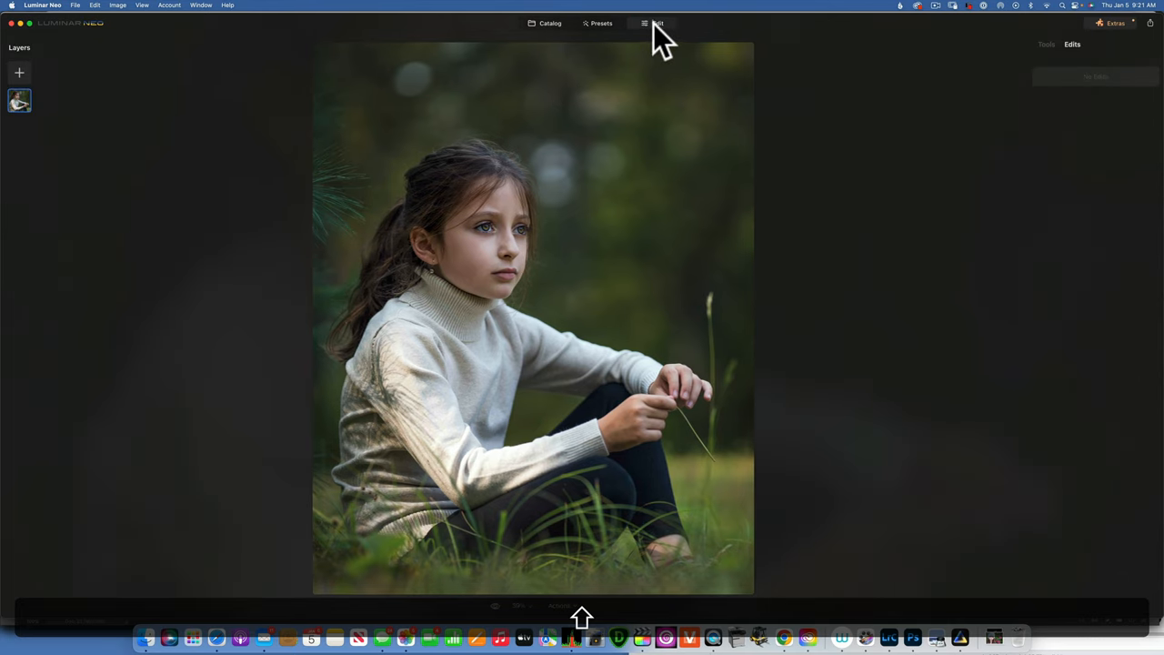
mouse_move(509, 619)
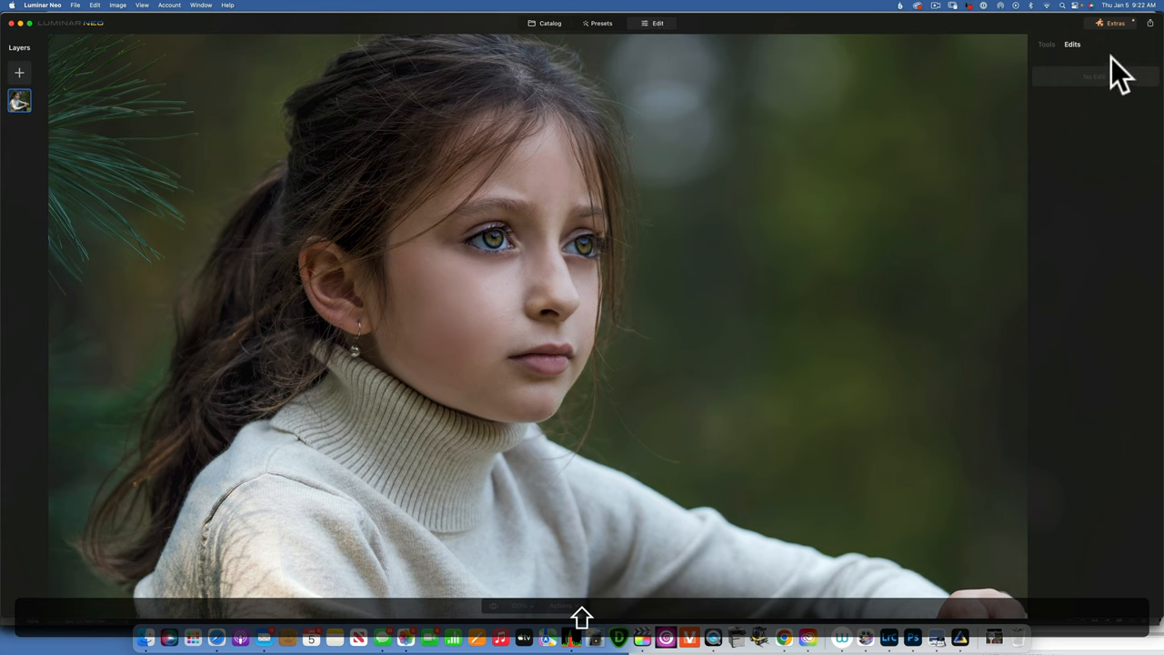
left_click(1043, 44)
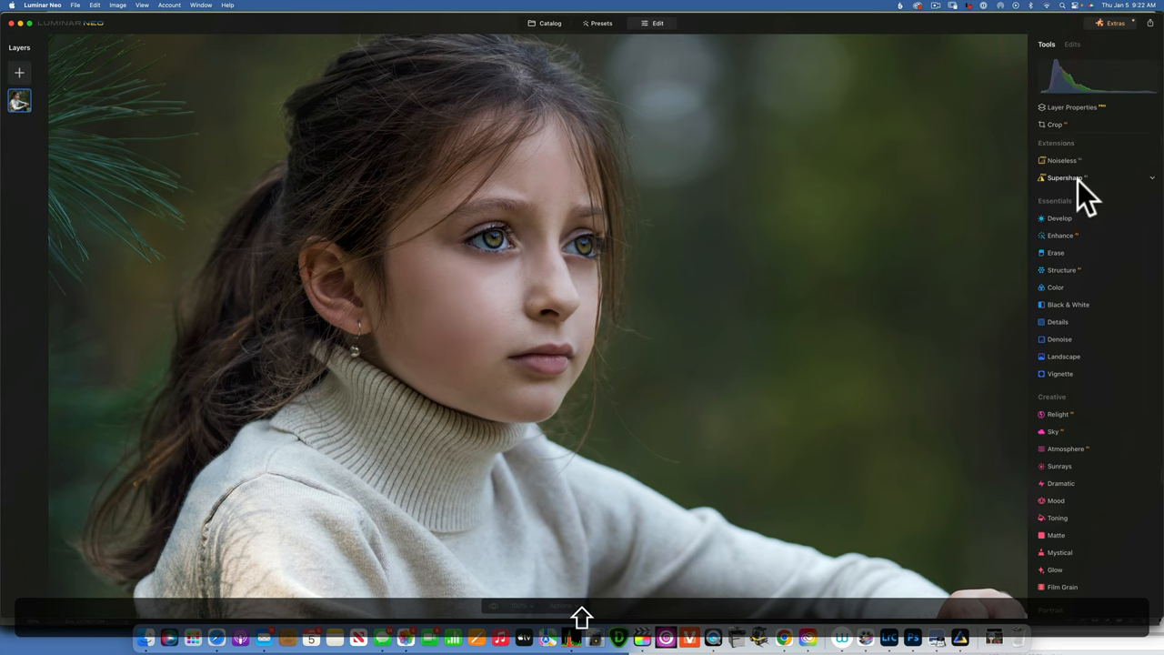
mouse_move(1126, 191)
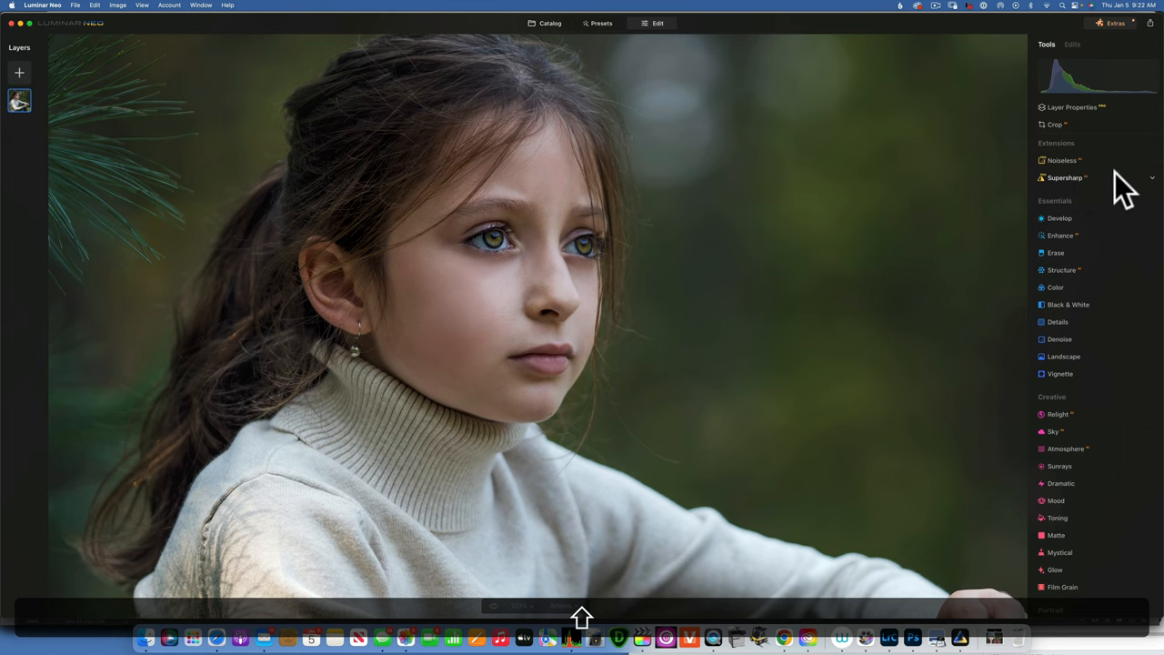
Expand Supersharp under Extensions and turn on its Face Enhancer.
left_click(1065, 177)
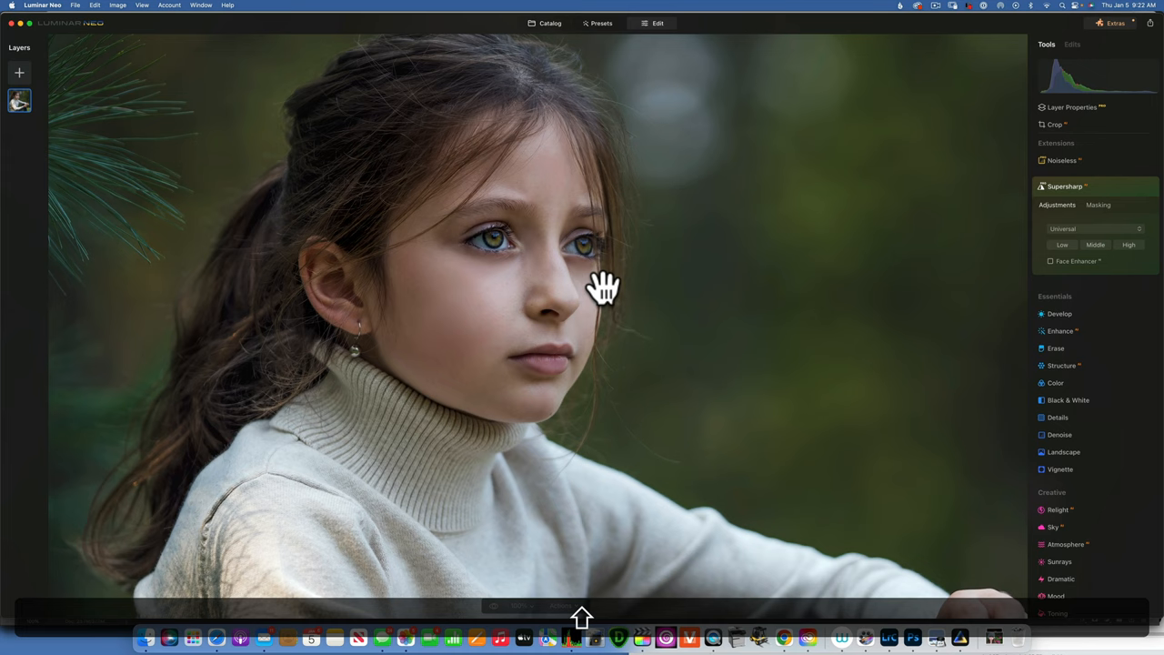
mouse_move(956, 289)
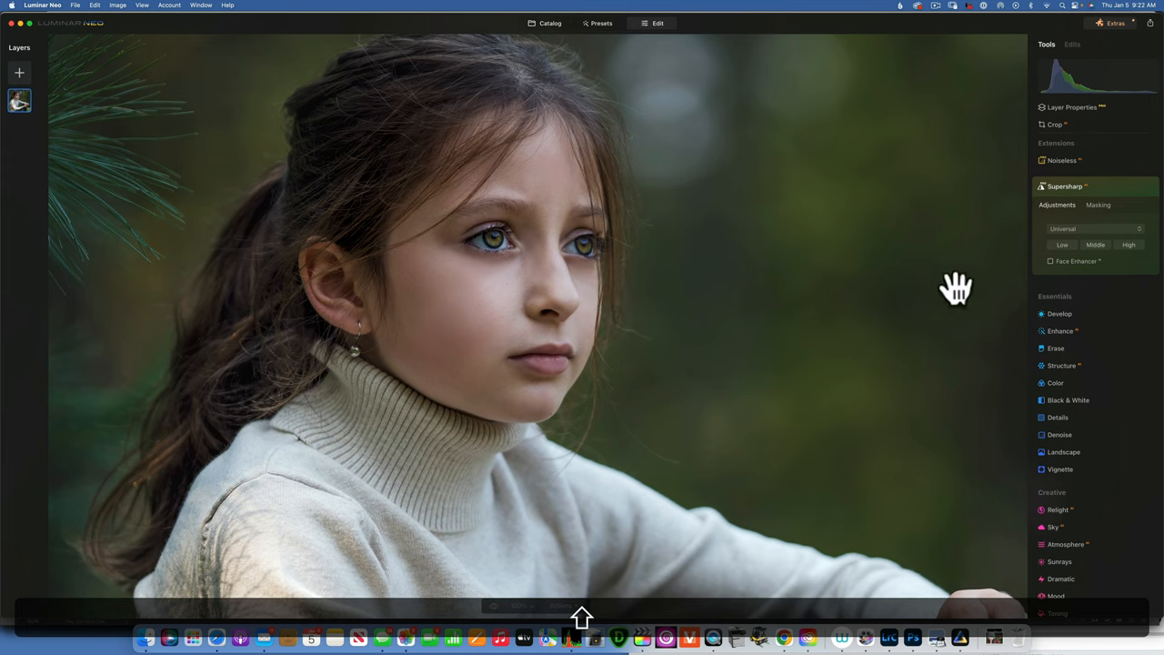
mouse_move(1055, 273)
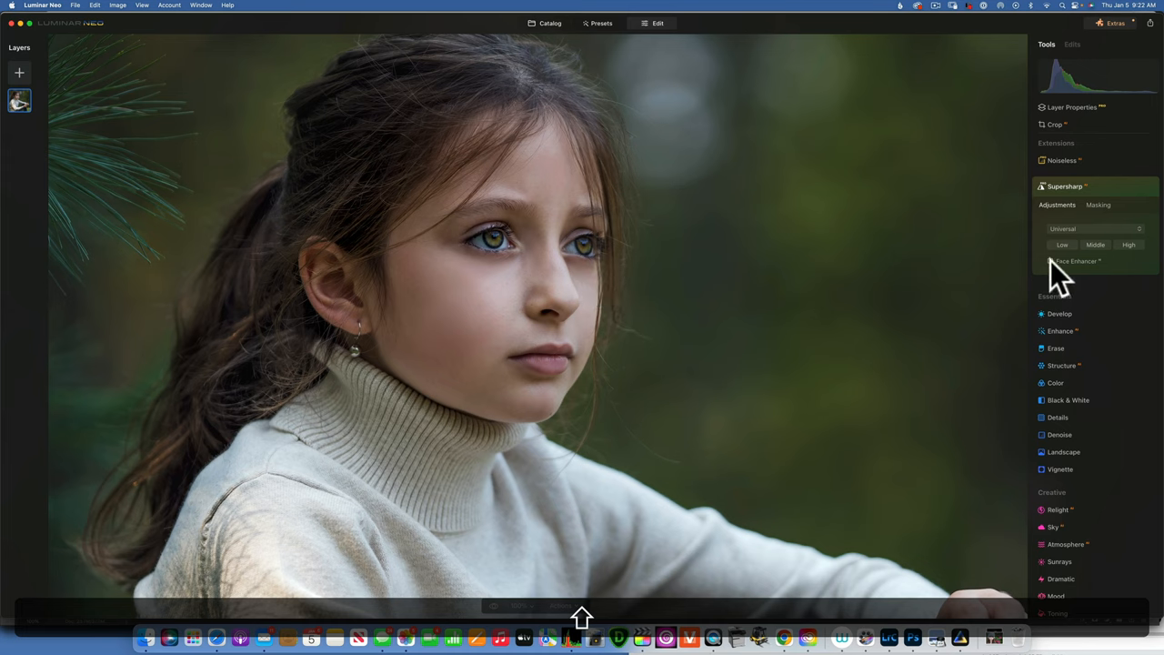
left_click(1050, 261)
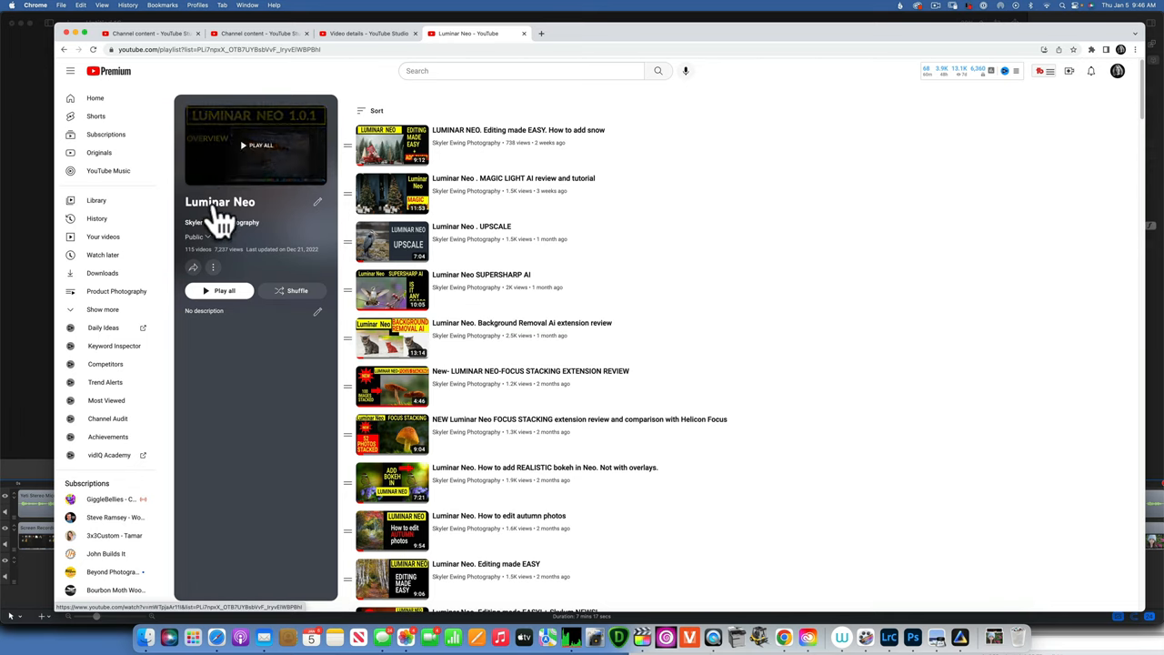
mouse_move(291, 264)
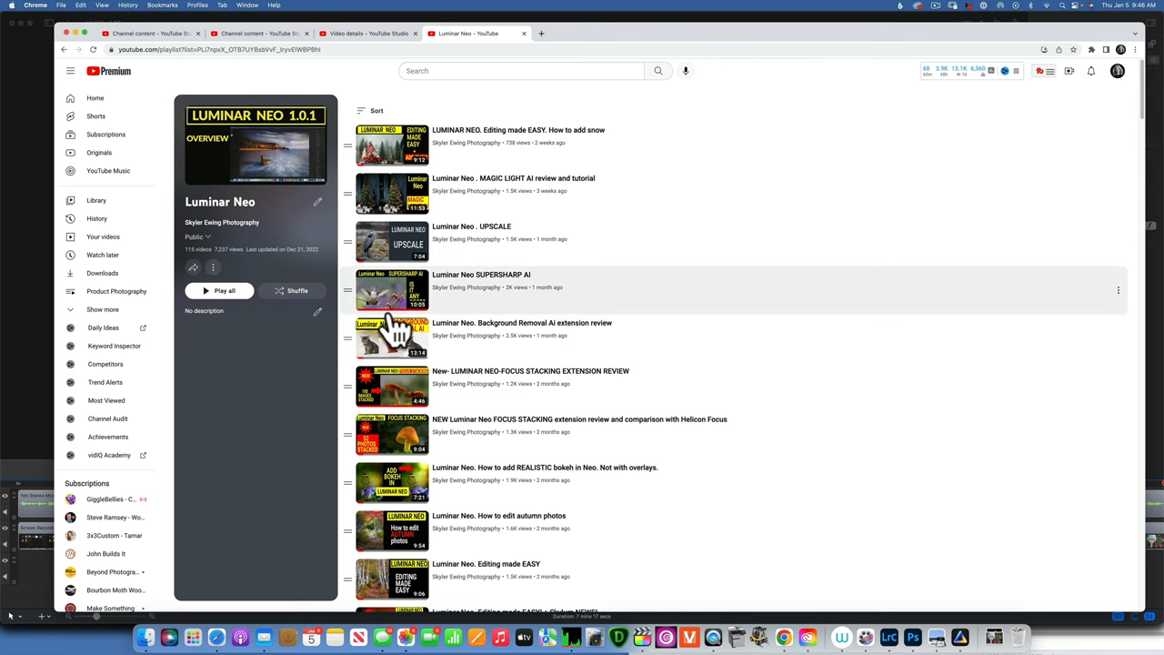
Scroll down through the YouTube playlist of Luminar Neo tutorial videos.
scroll("down", 3)
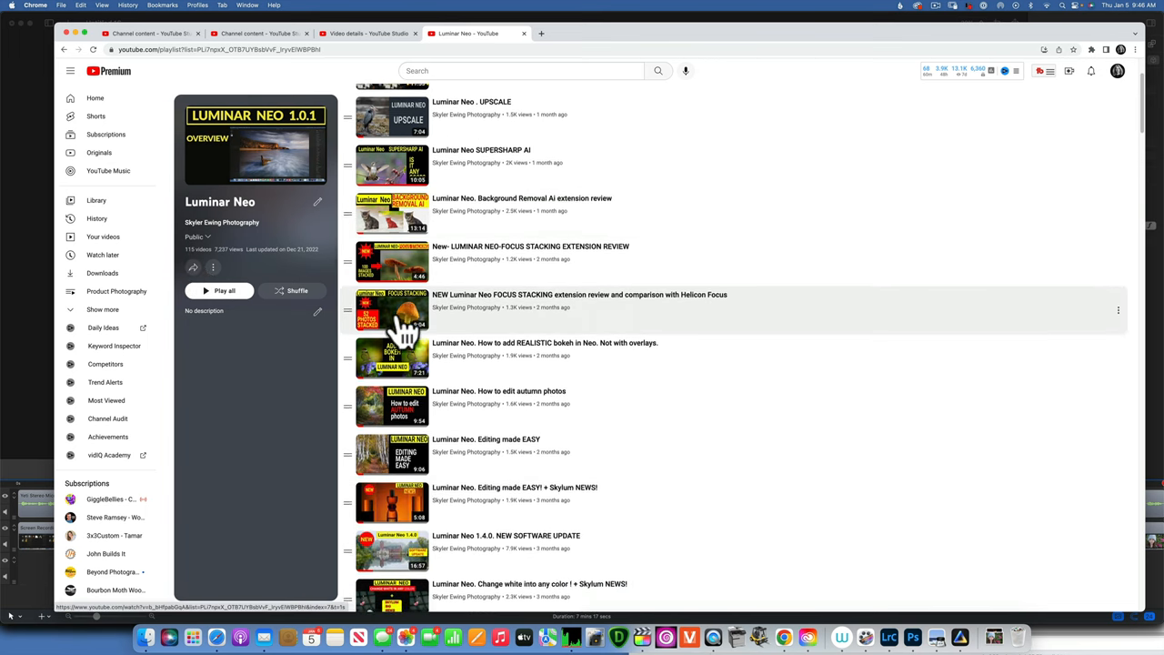
scroll("down", 3)
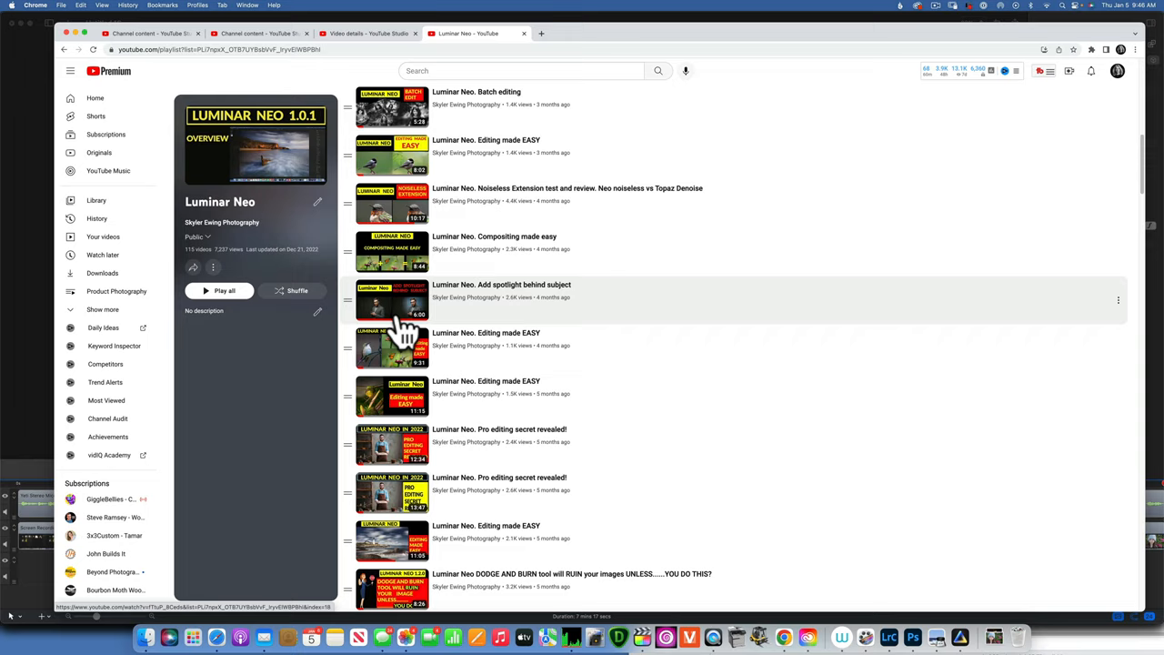
scroll("down", 3)
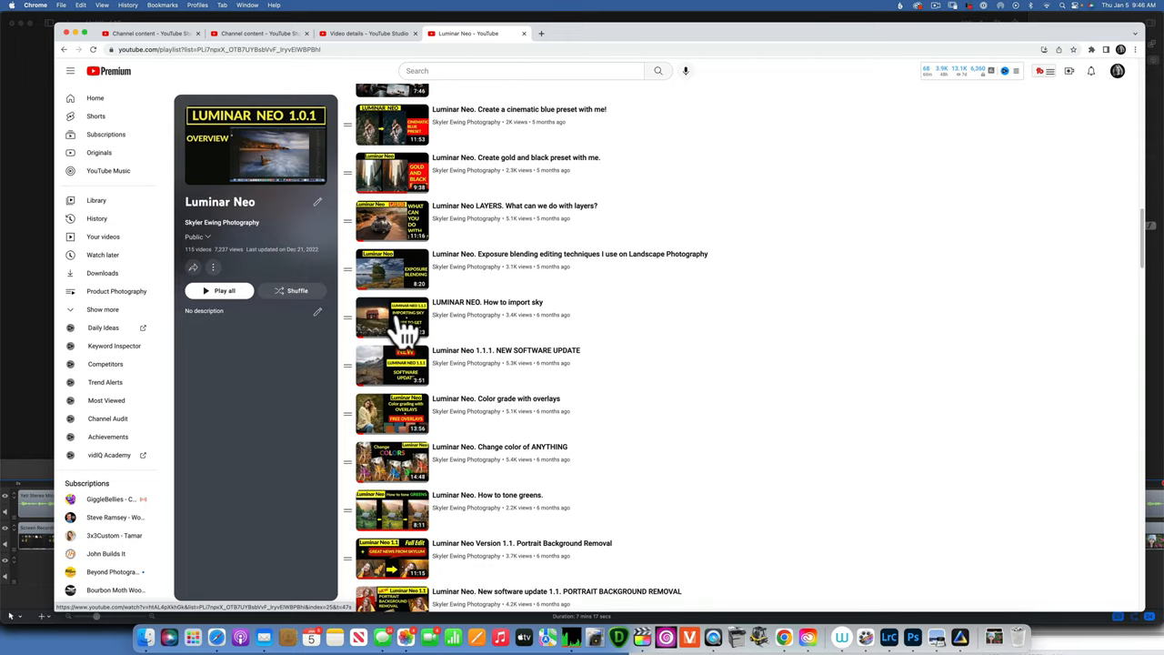
scroll("down", 3)
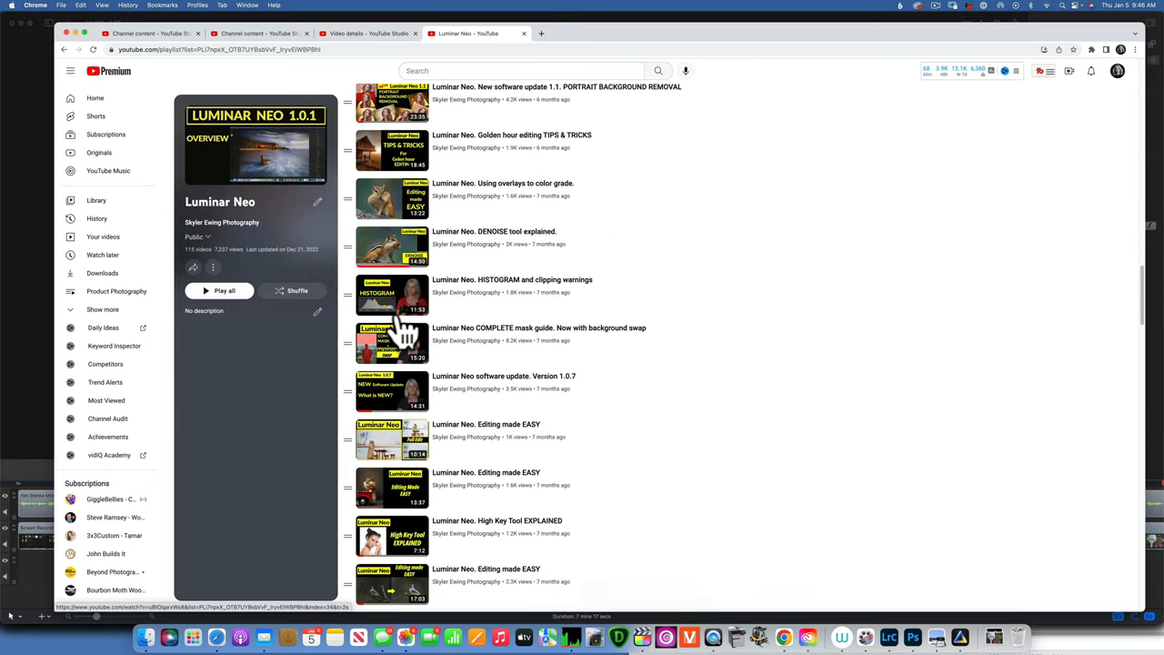
scroll("down", 3)
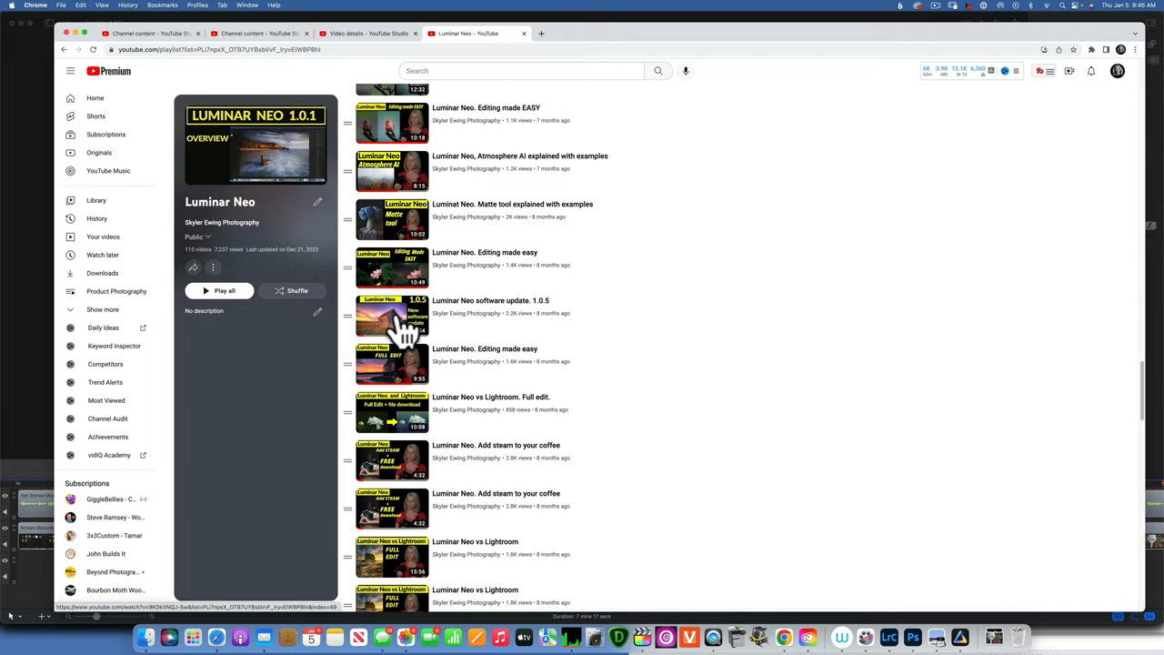
scroll("down", 3)
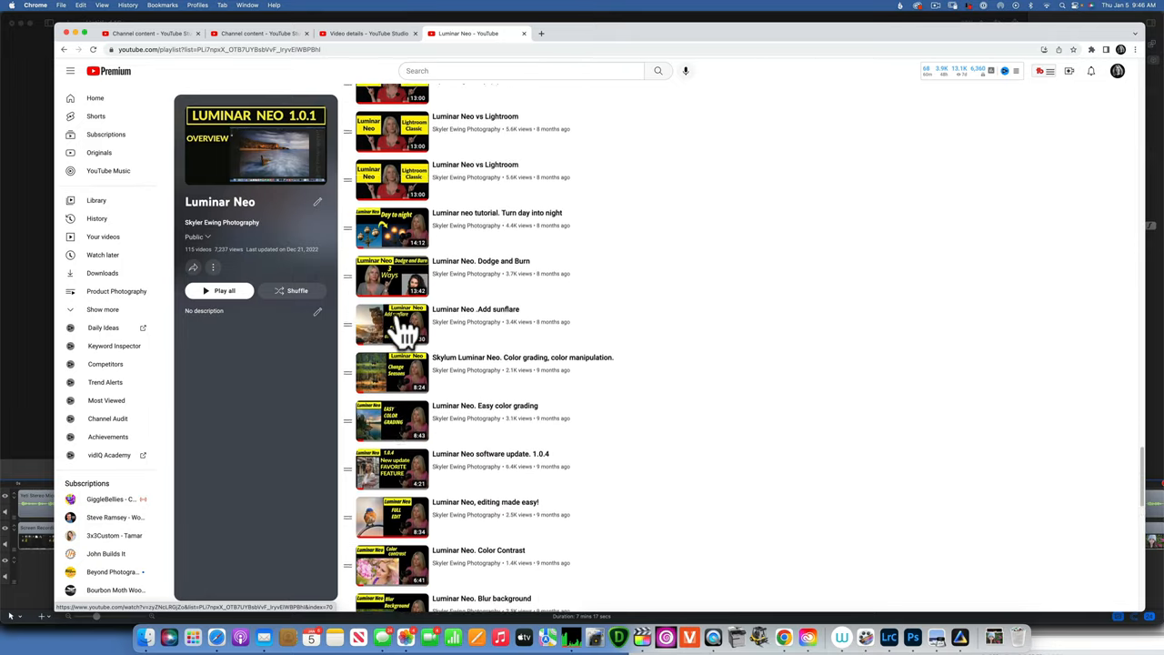
scroll("down", 3)
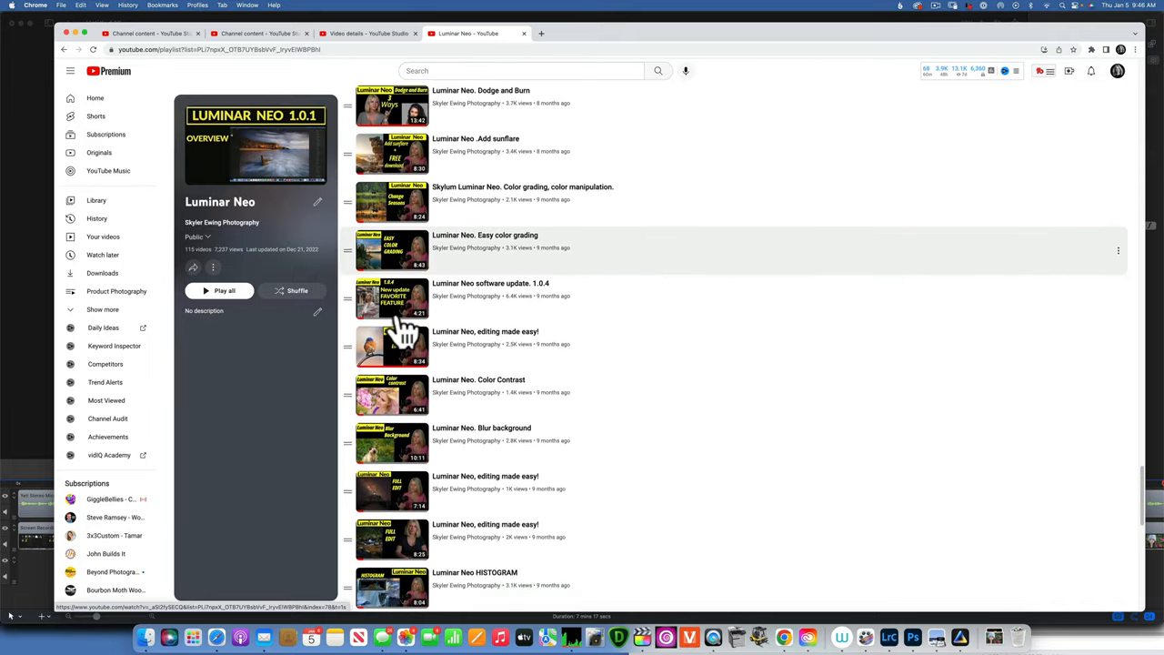
scroll("down", 3)
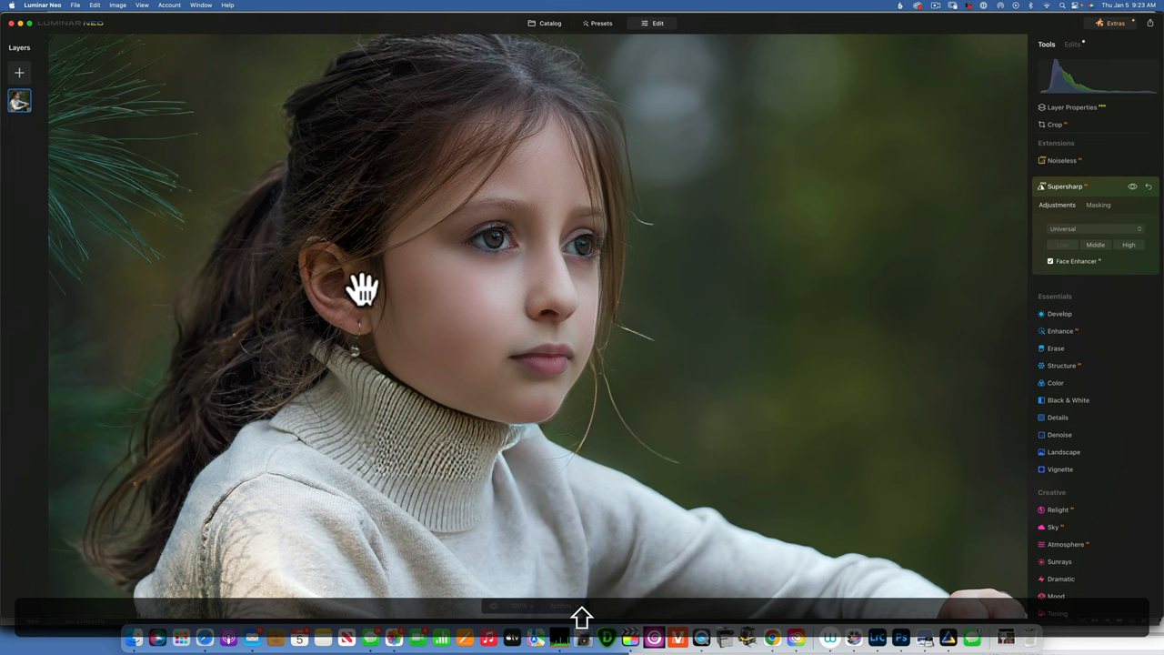
mouse_move(396, 410)
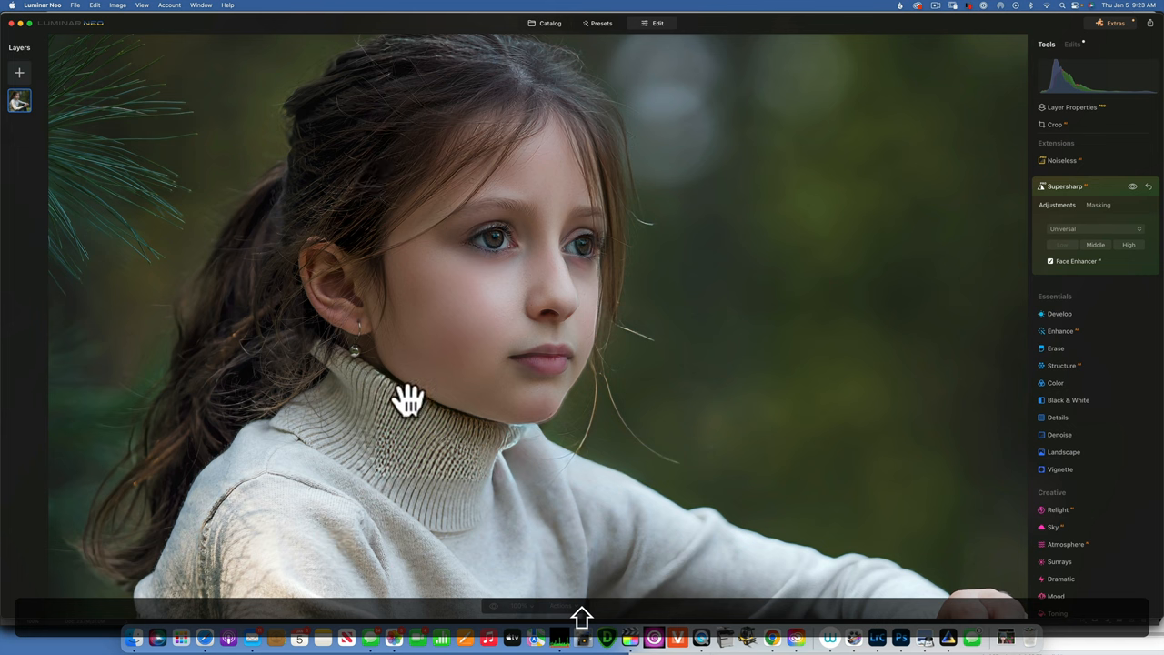
mouse_move(407, 416)
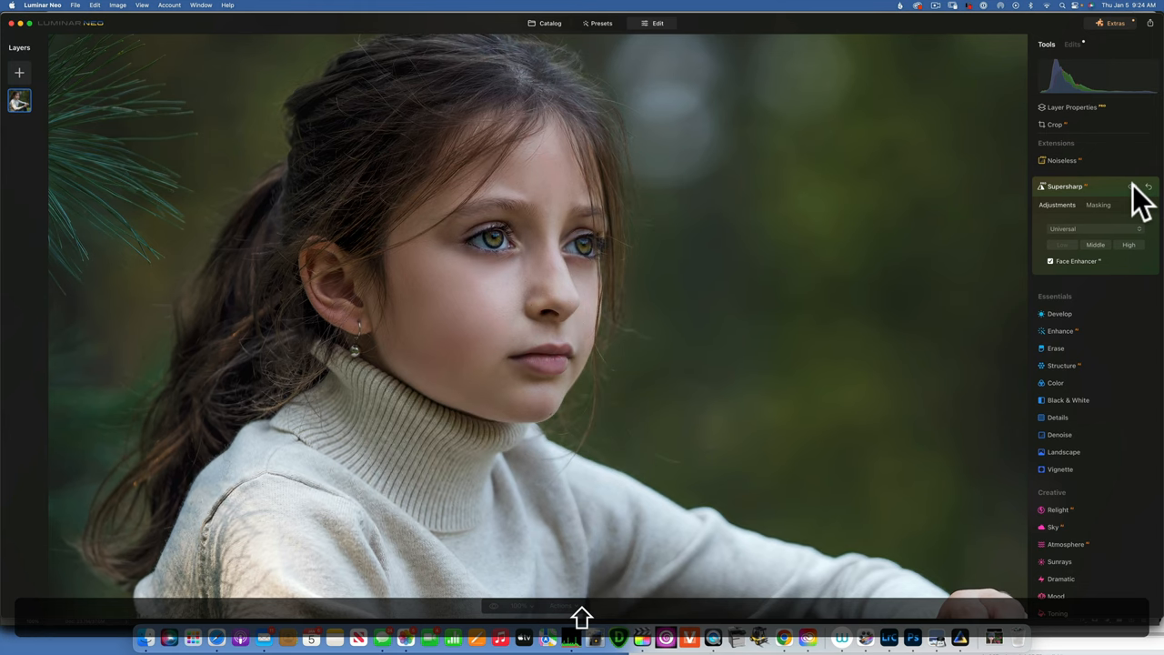
Toggle Supersharp on and off to compare the white-sweater portrait with its original.
left_click(1138, 186)
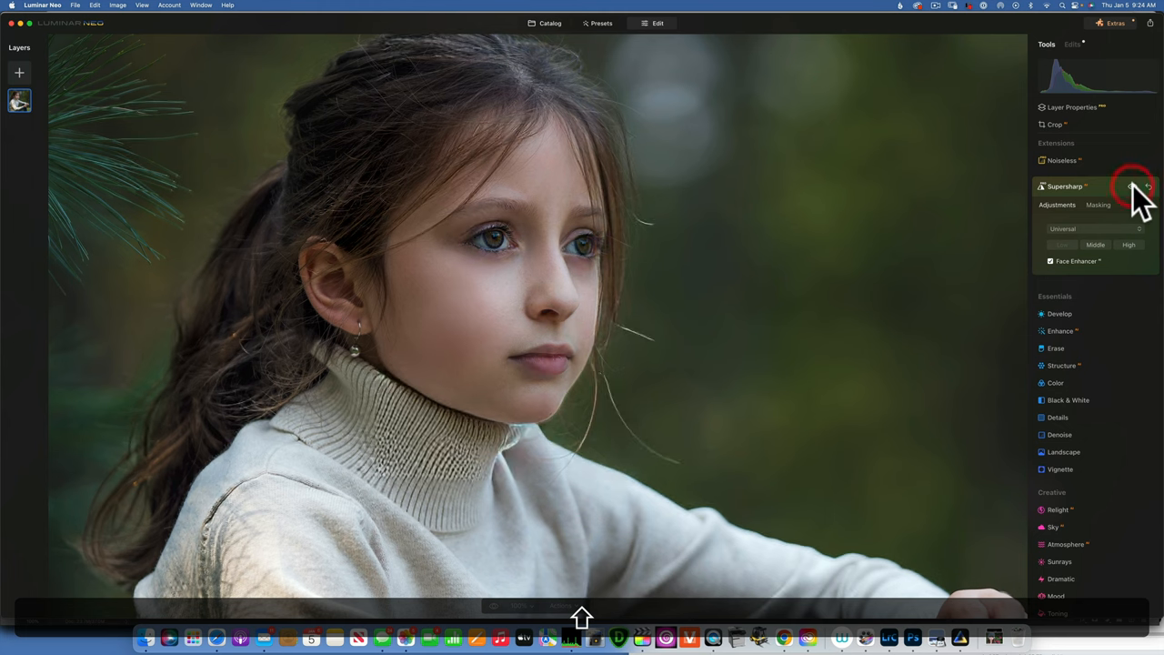
left_click(1135, 187)
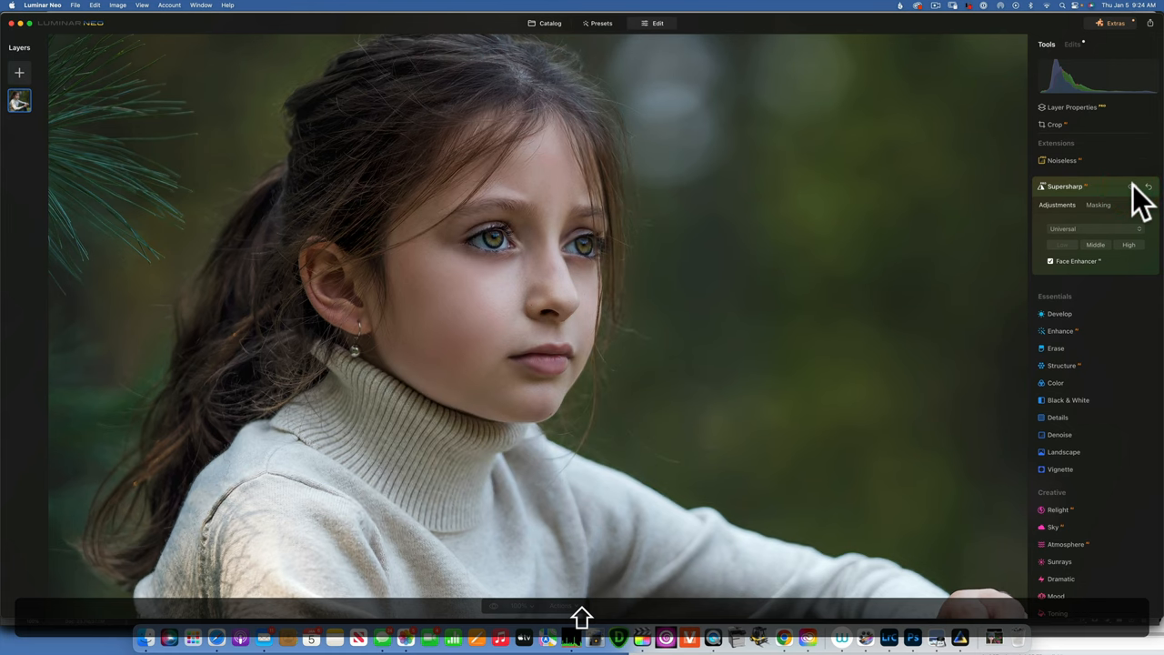
left_click(1132, 187)
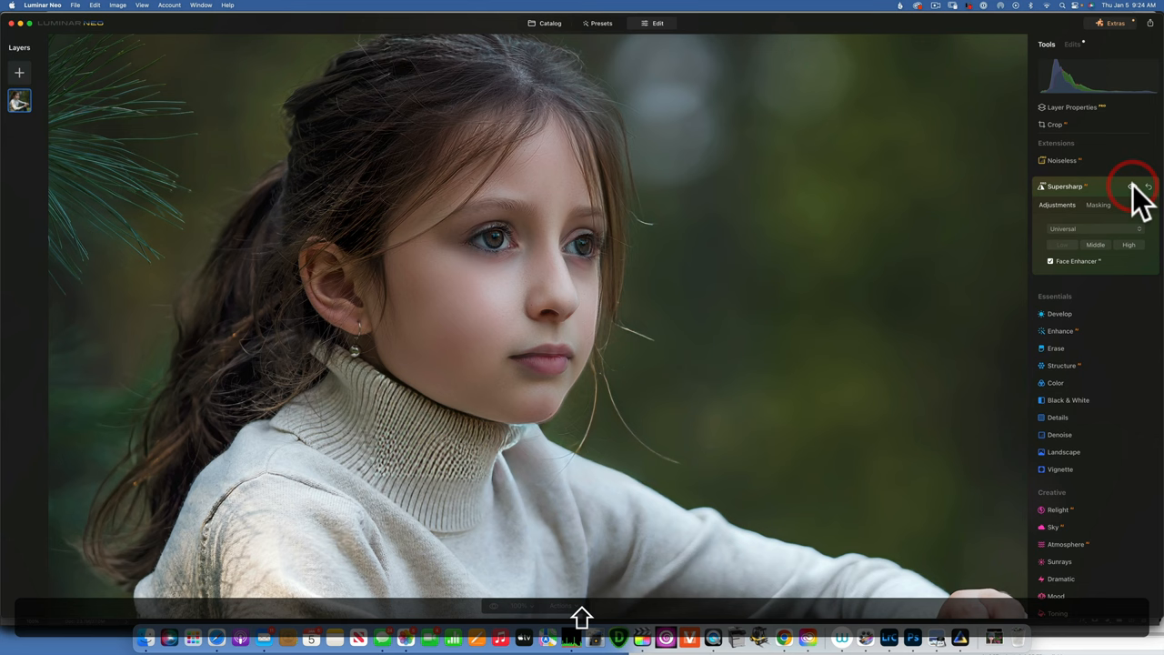
left_click(1135, 186)
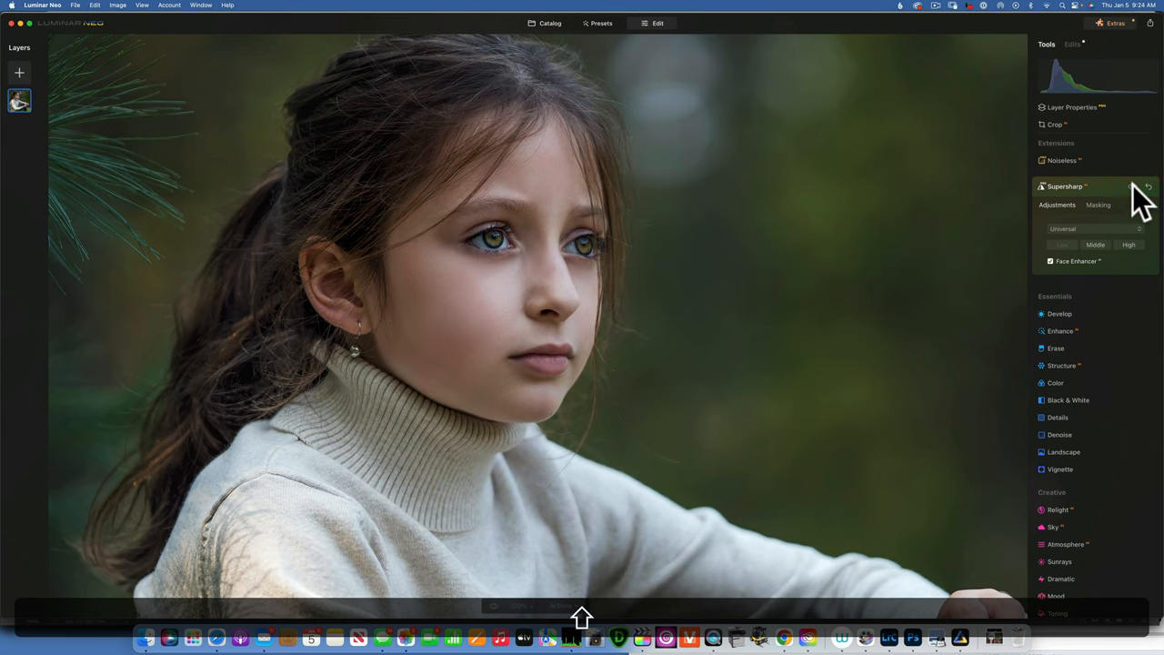
left_click(1134, 186)
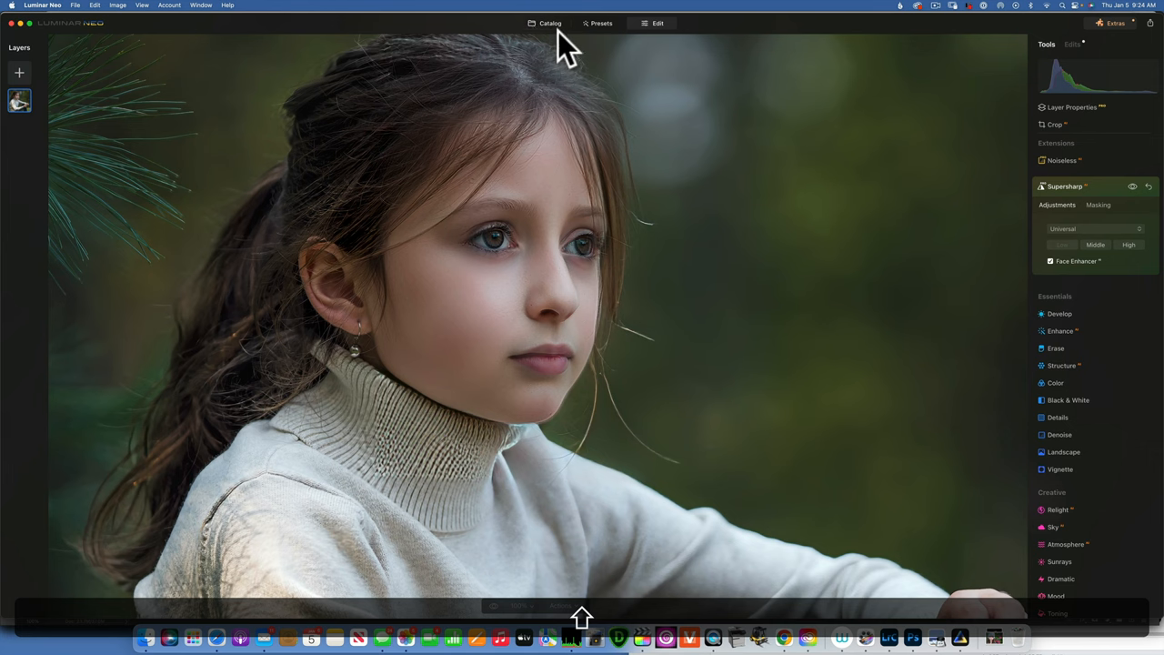
Open the backlit dark-background portrait for editing and turn on Supersharp's Face Enhancer.
left_click(547, 22)
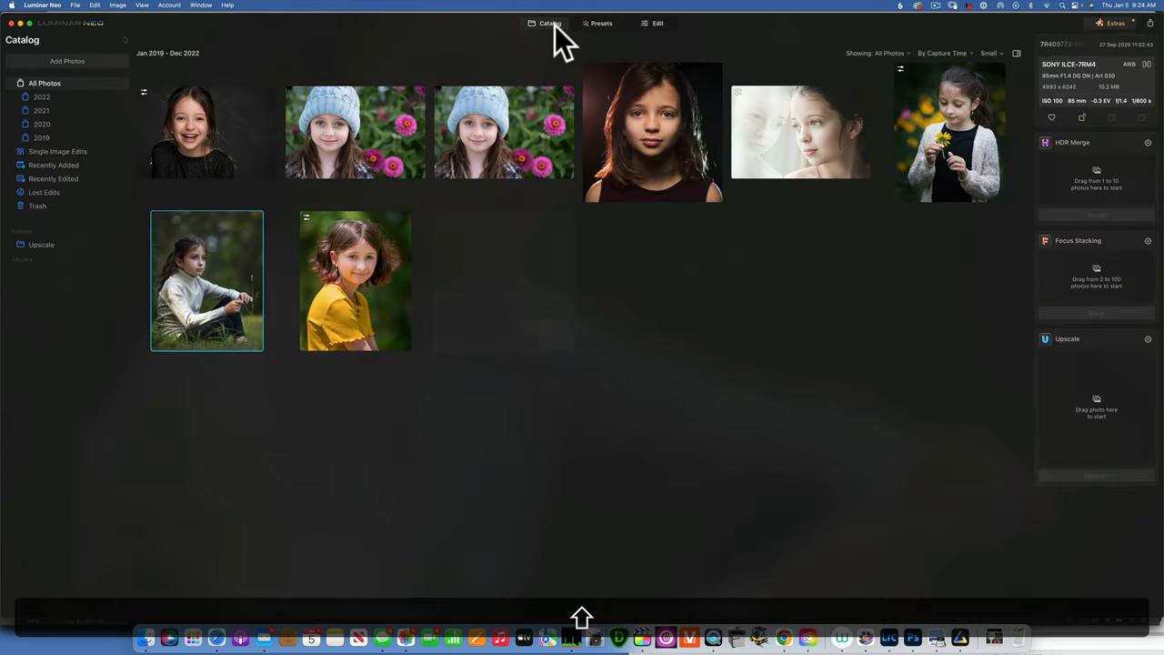
double_click(654, 132)
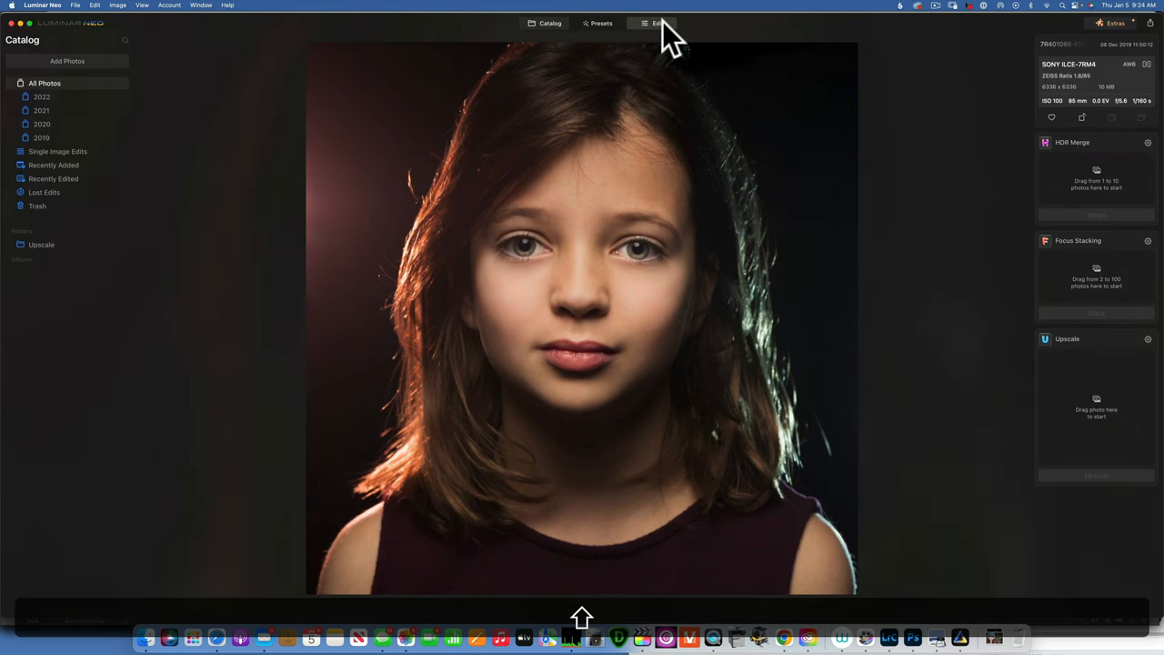
left_click(658, 23)
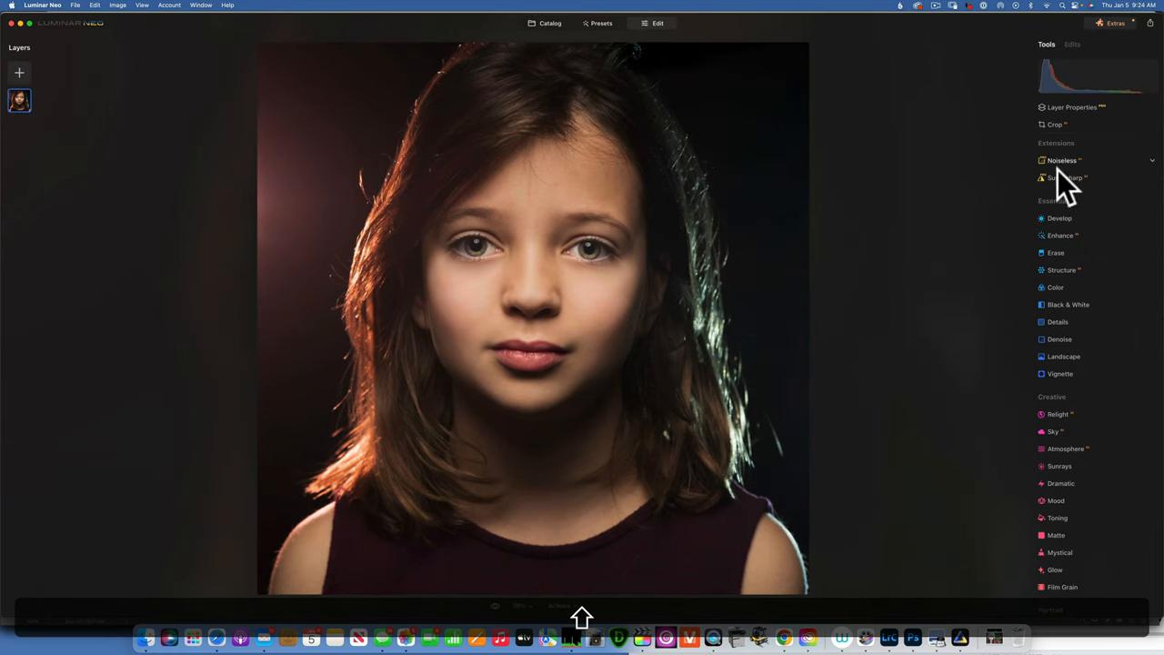
left_click(1064, 177)
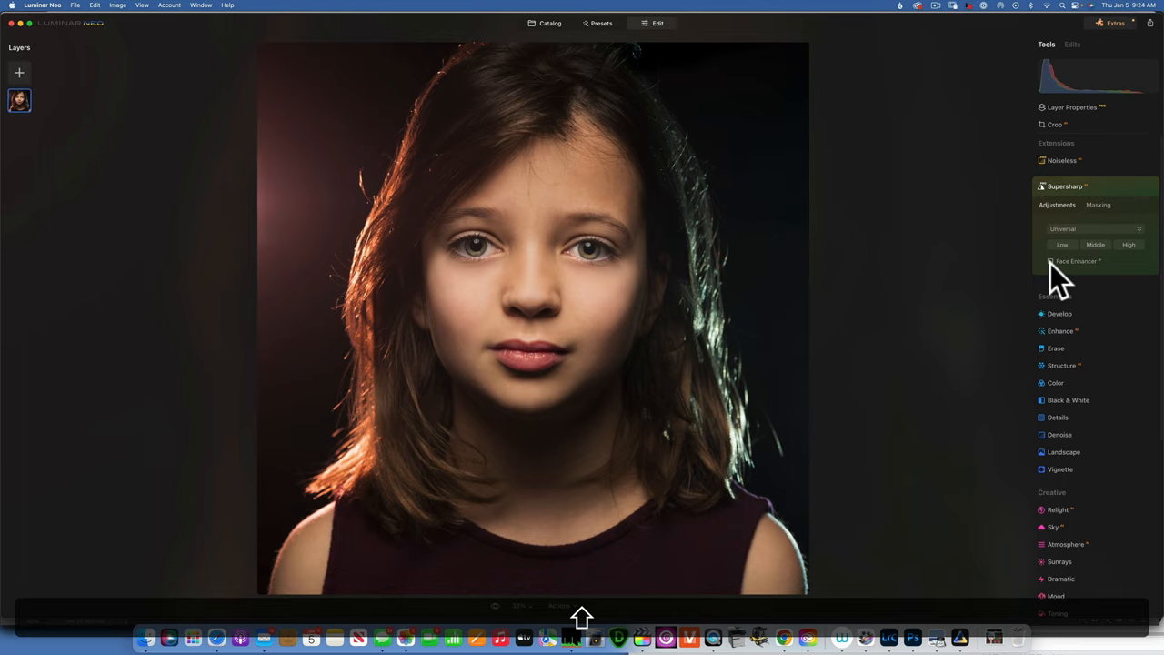
left_click(1062, 244)
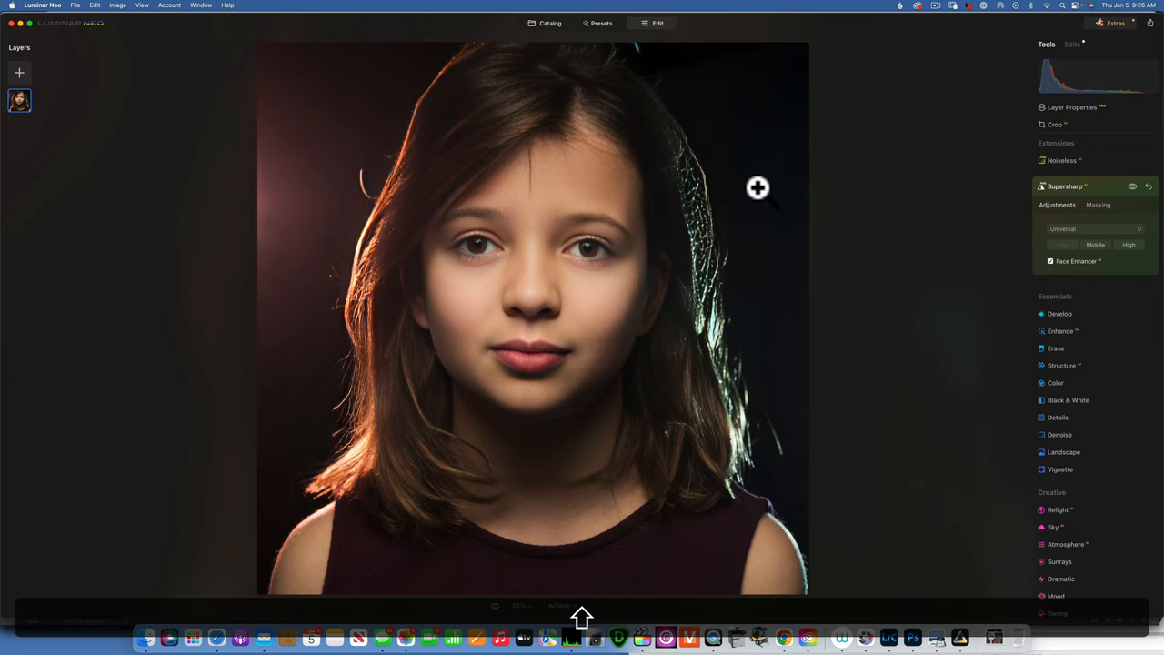
mouse_move(708, 235)
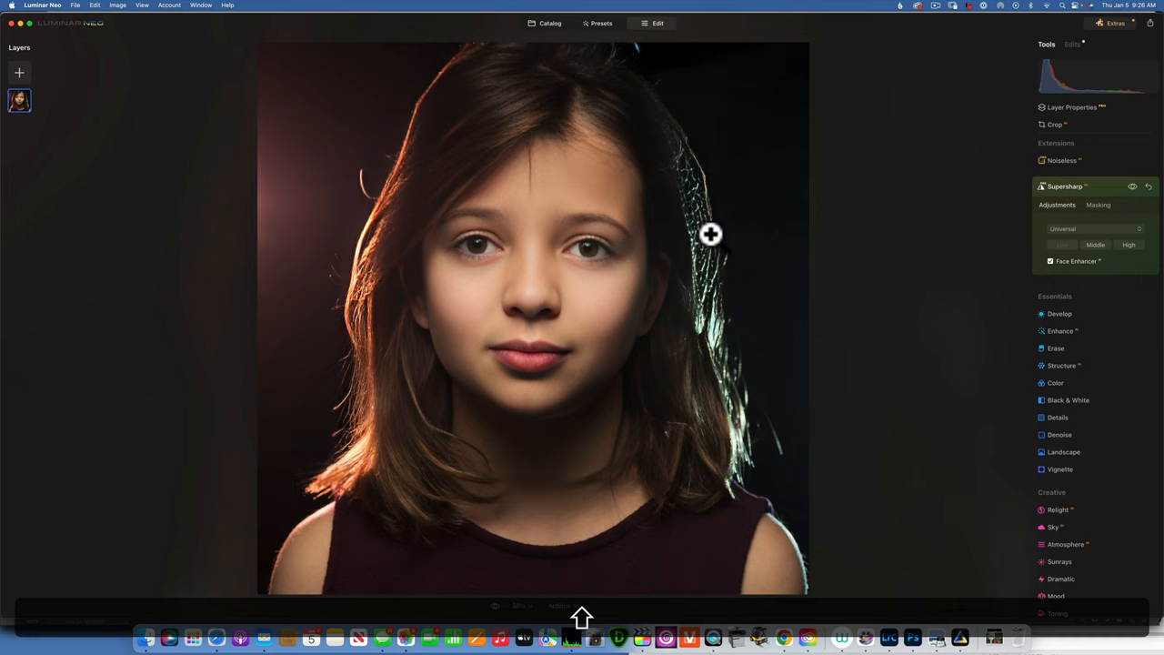
mouse_move(655, 167)
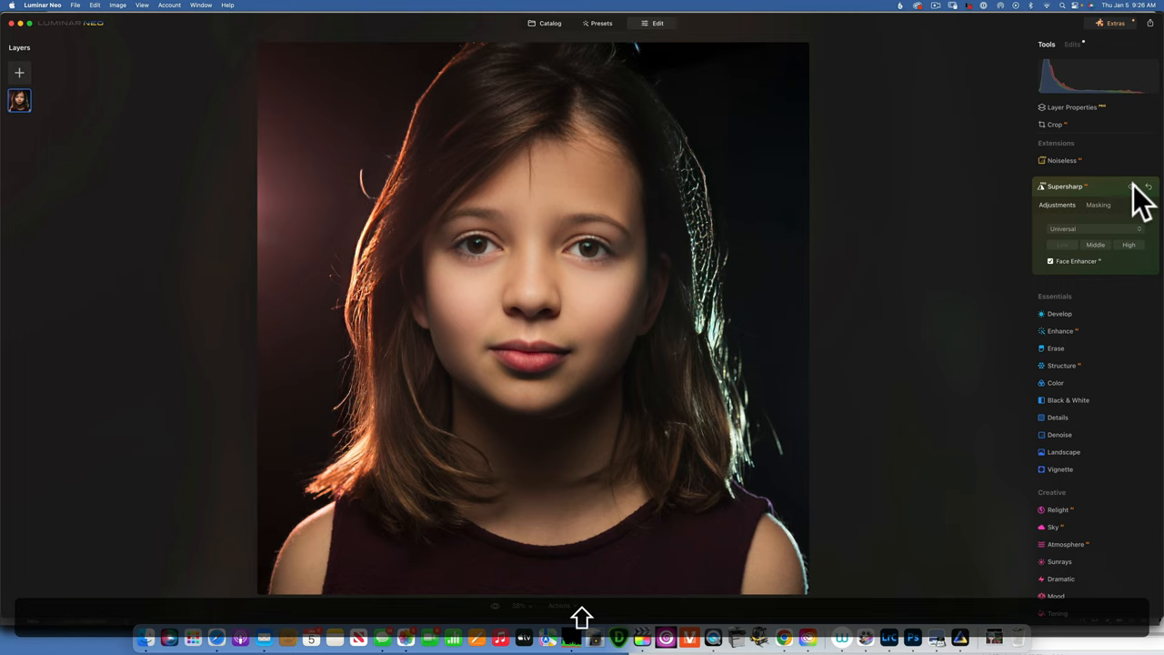
left_click(1133, 187)
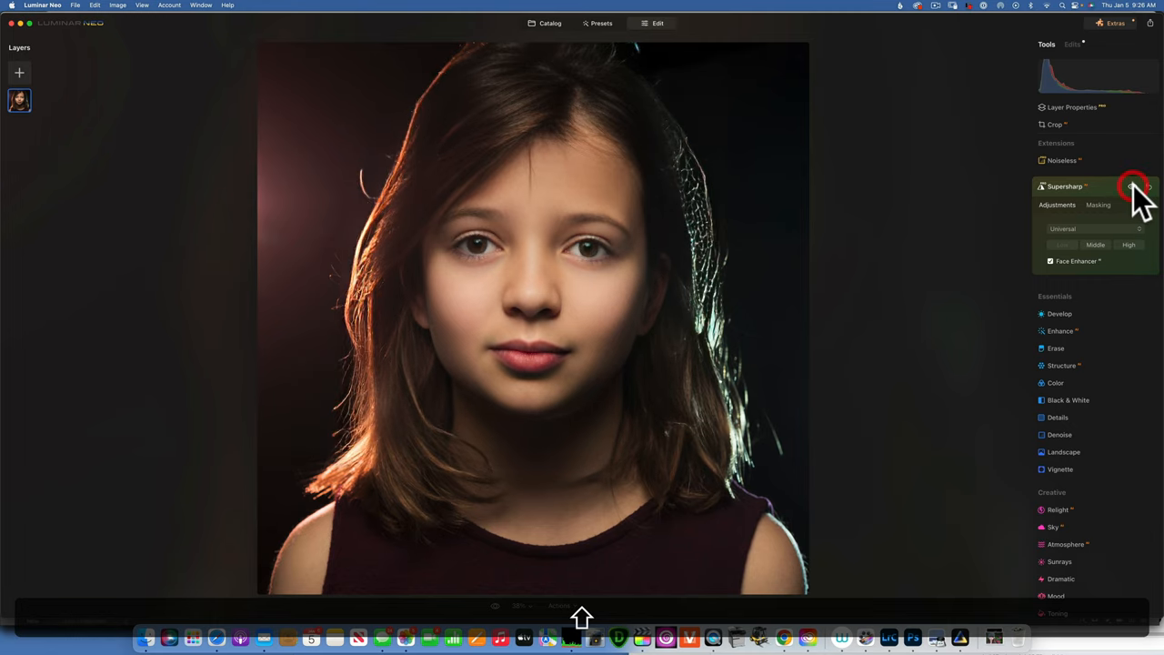
left_click(1131, 187)
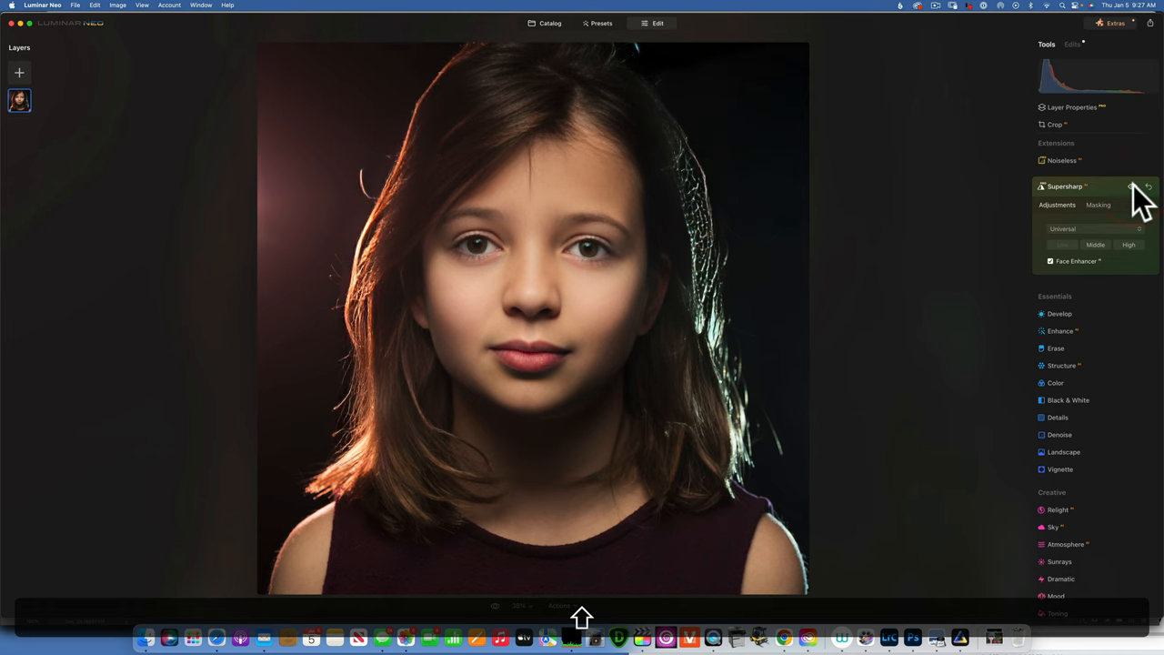
left_click(1135, 186)
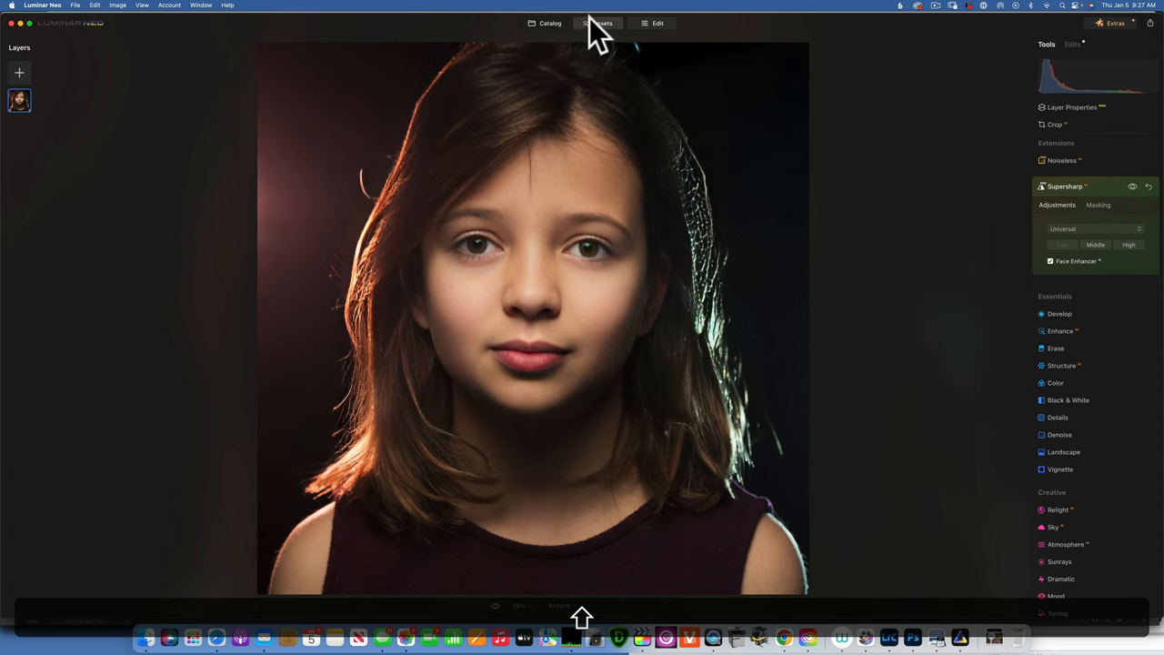
Open the yellow-shirt portrait for editing and show its applied Supersharp edits.
left_click(543, 24)
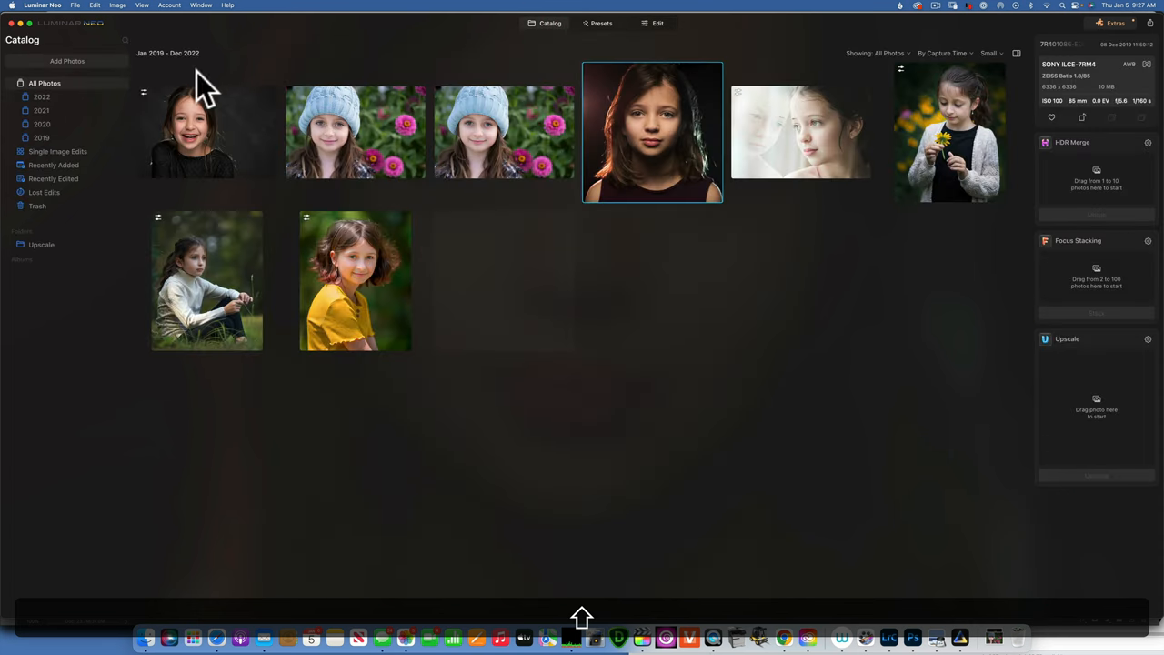
mouse_move(367, 275)
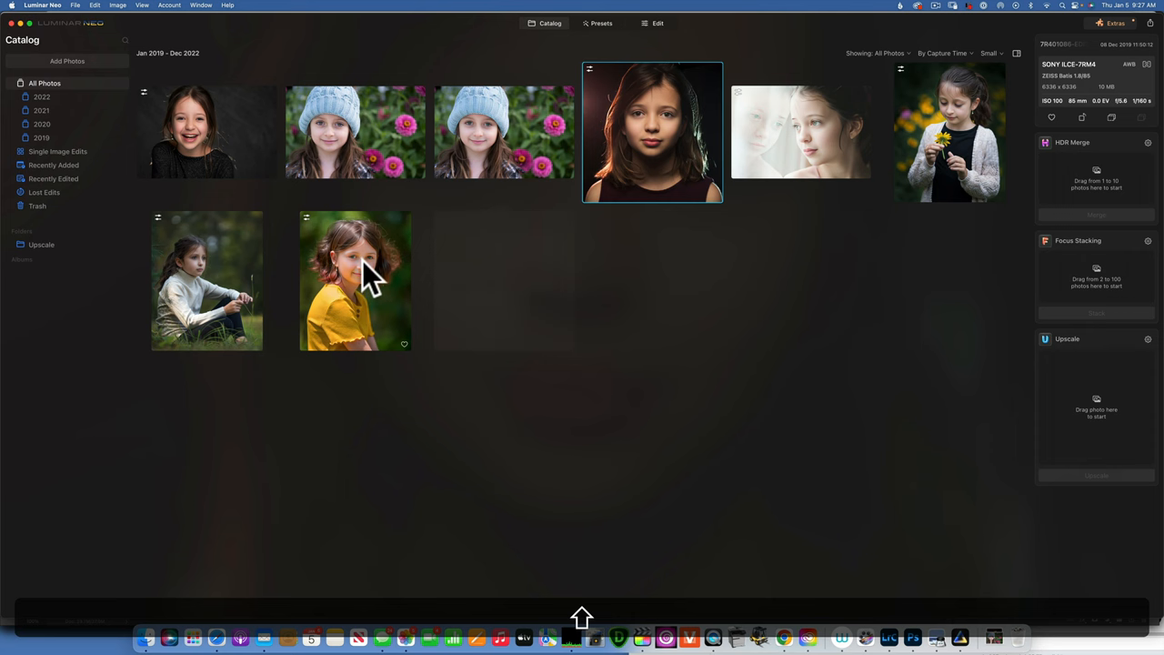
double_click(354, 280)
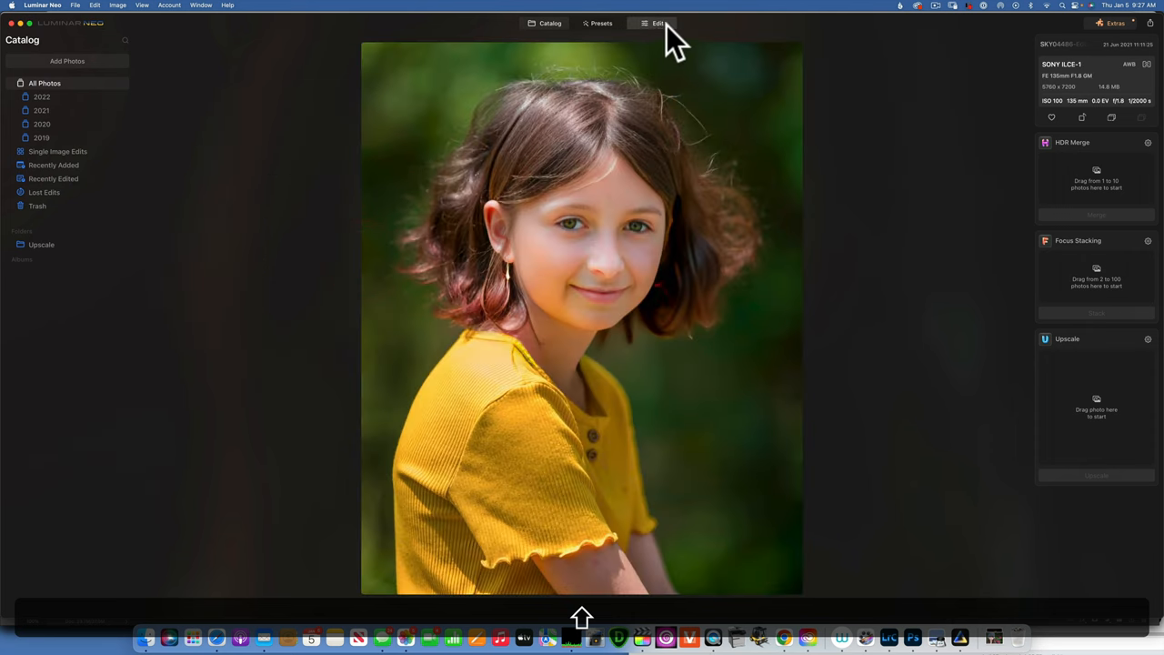
left_click(655, 22)
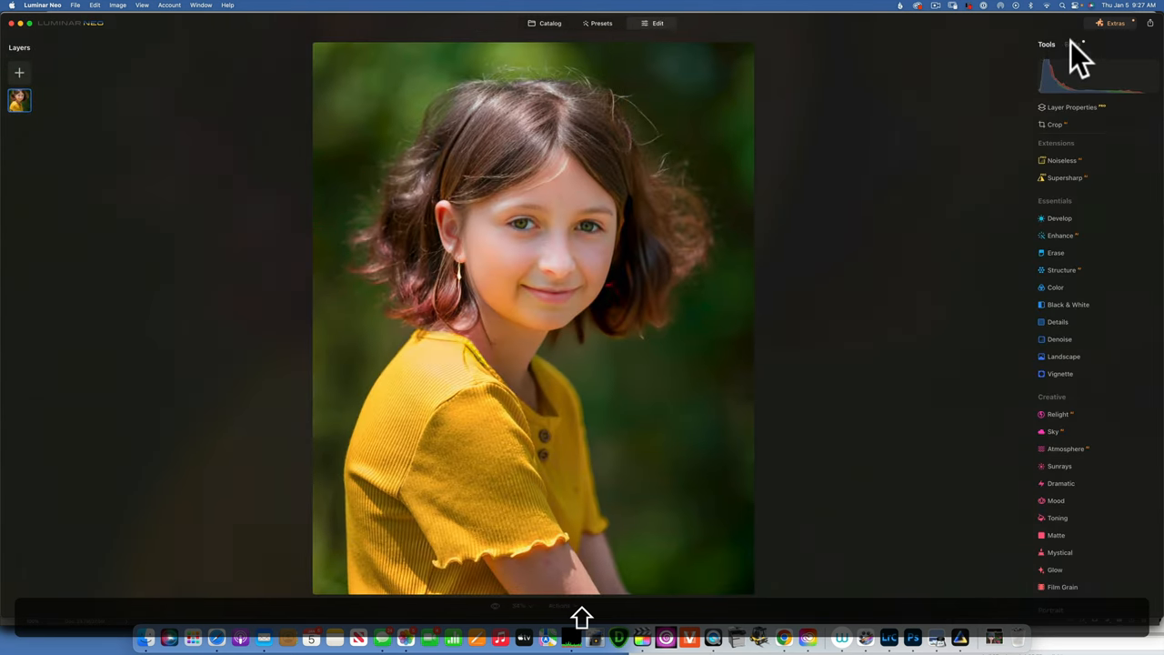
left_click(1057, 178)
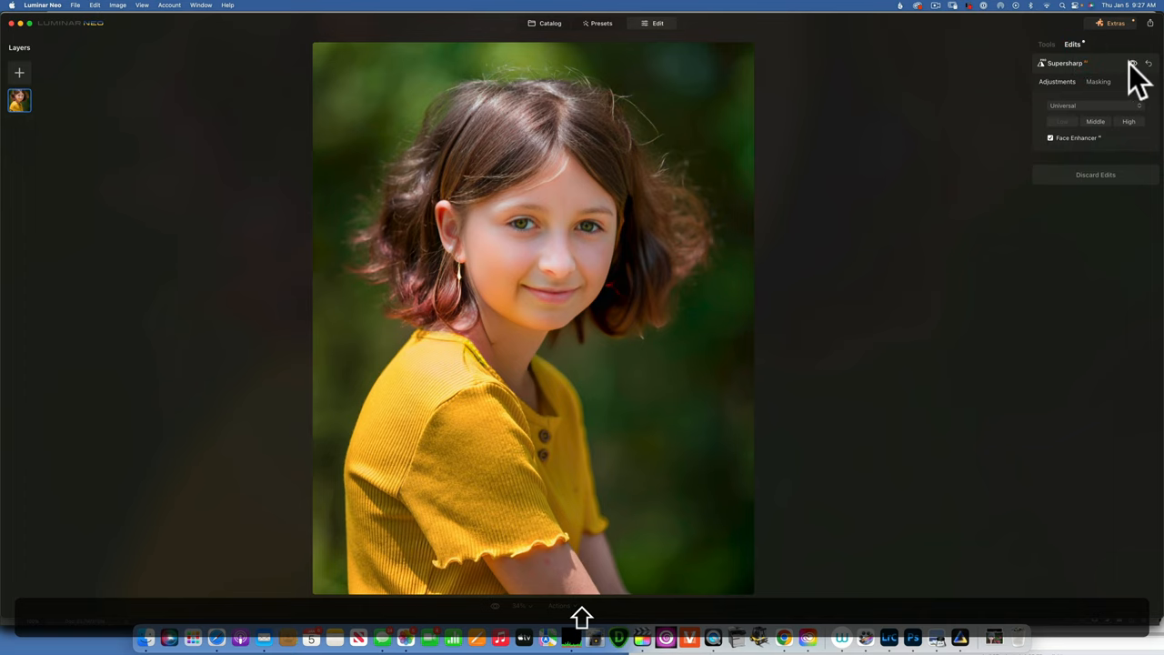
left_click(1131, 63)
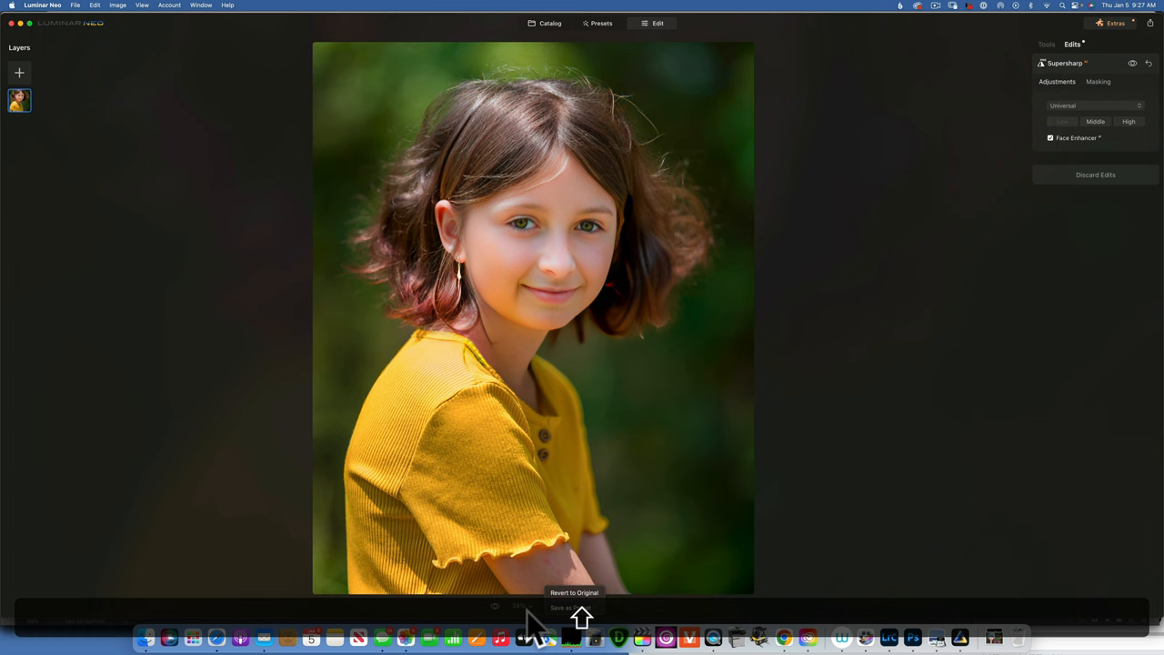
View it at 100% and toggle the enhancement off and on to compare the face.
left_click(544, 633)
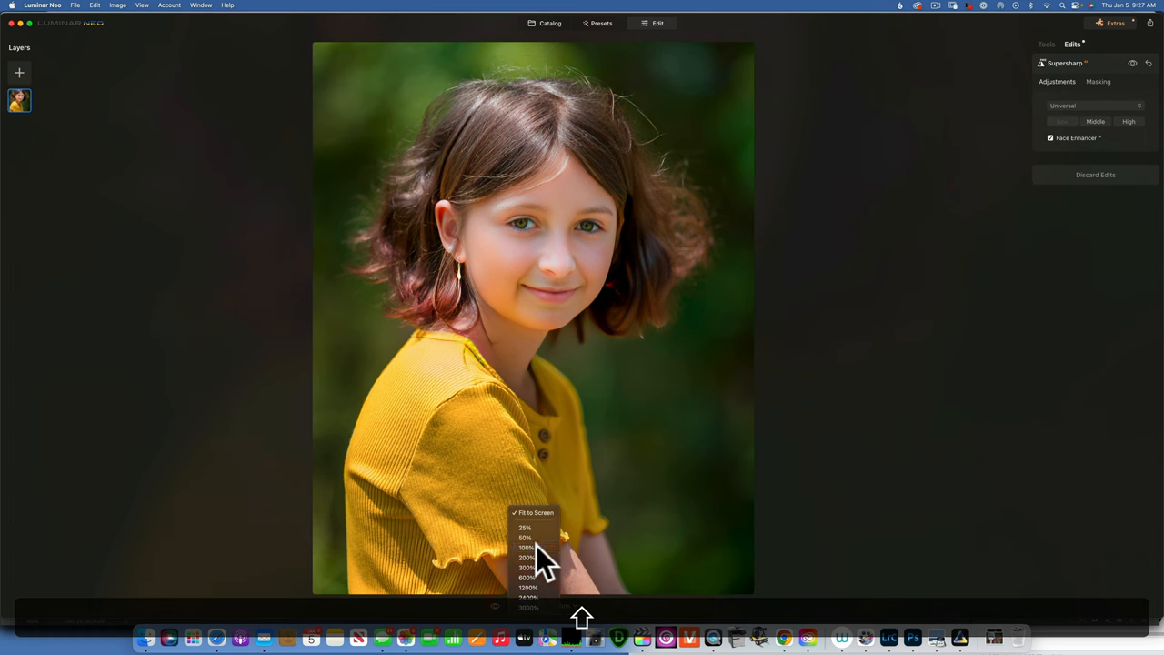
left_click(526, 548)
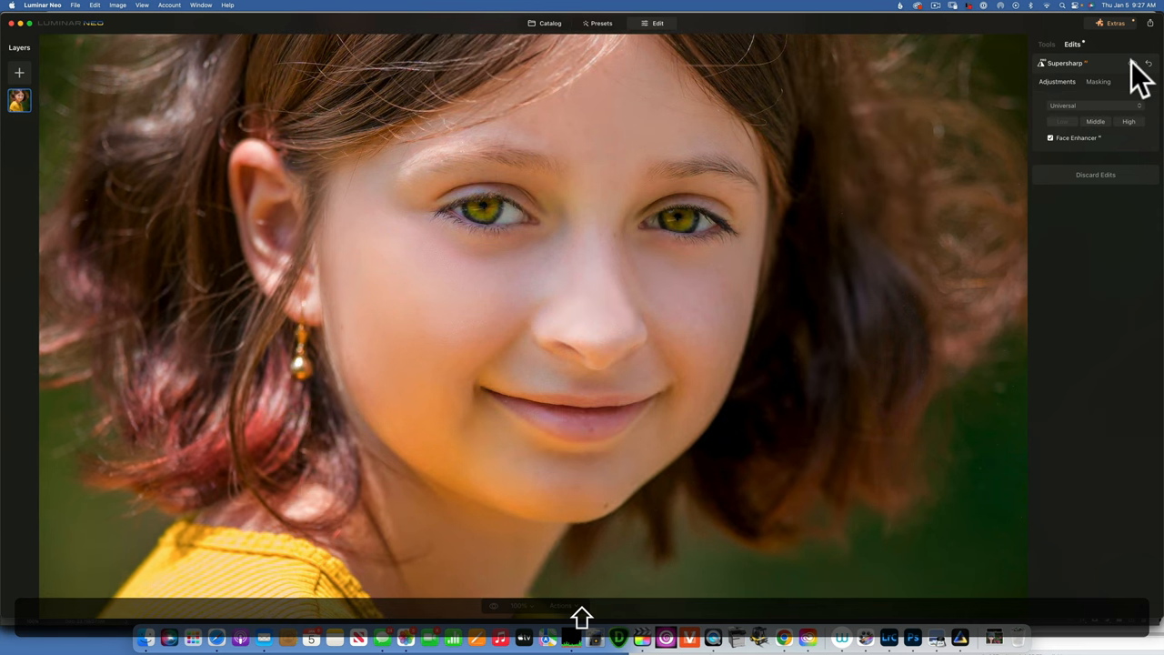
left_click(1137, 63)
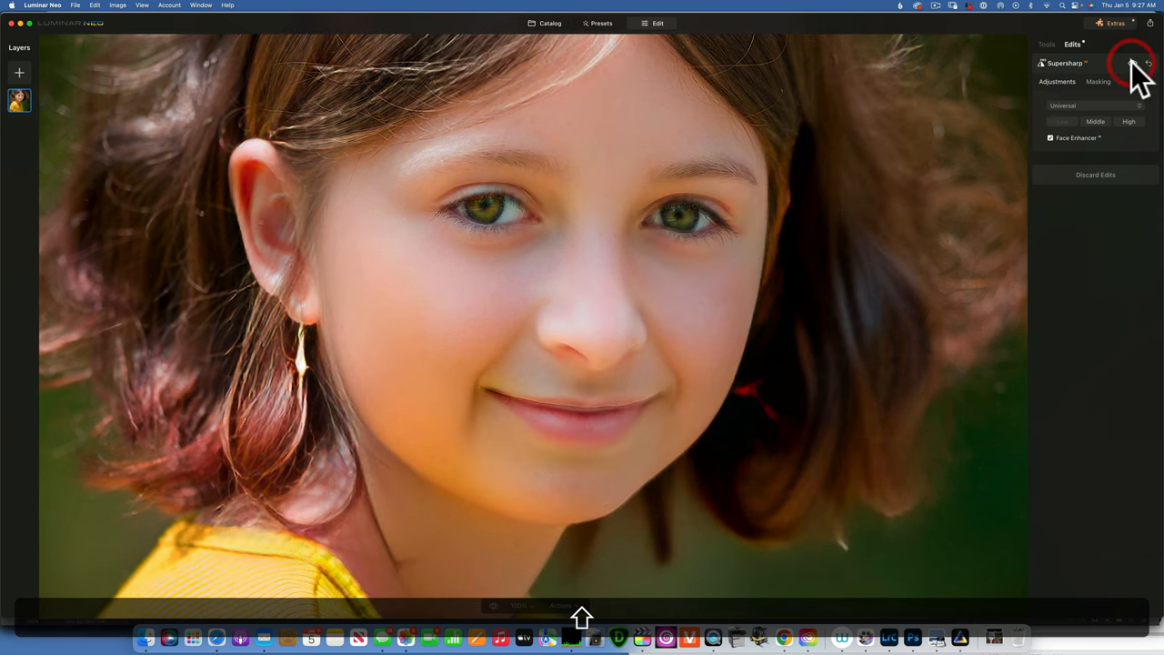
left_click(1134, 63)
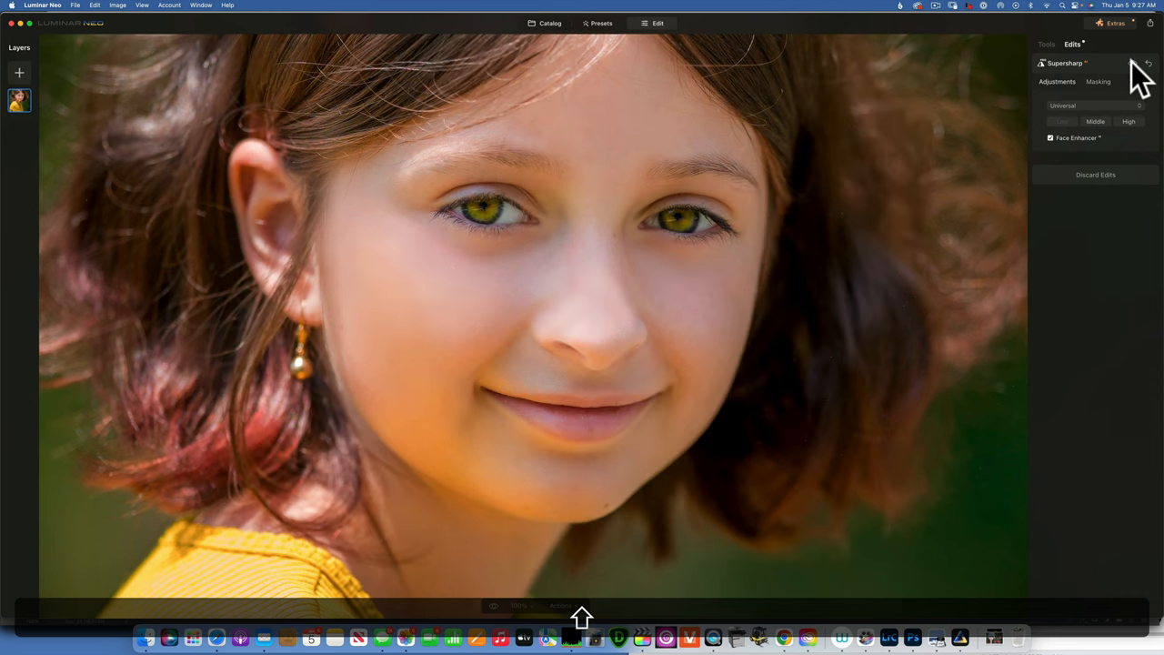
left_click(546, 23)
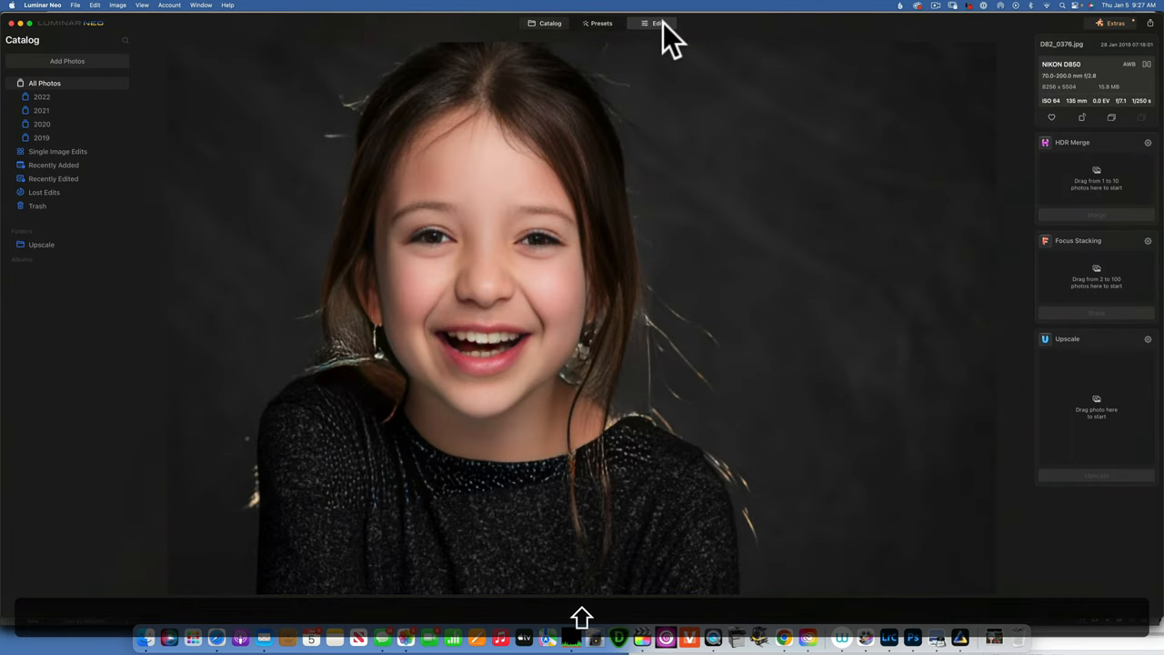
Edit the laughing girl's portrait and view it at 50% zoom.
left_click(652, 22)
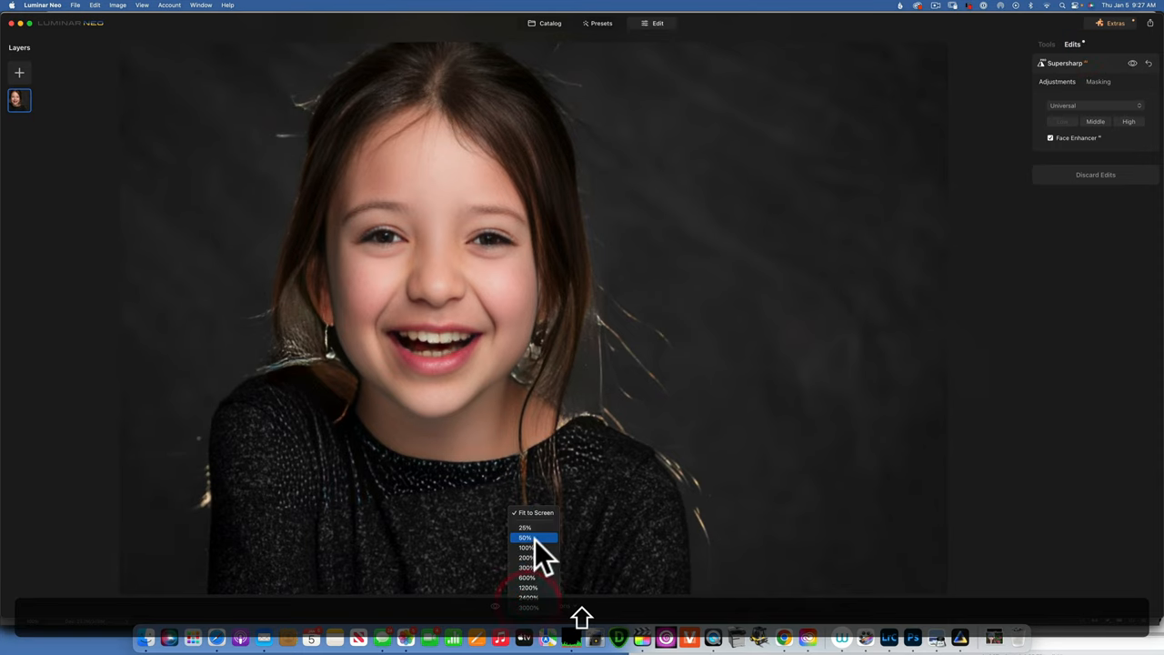
left_click(529, 539)
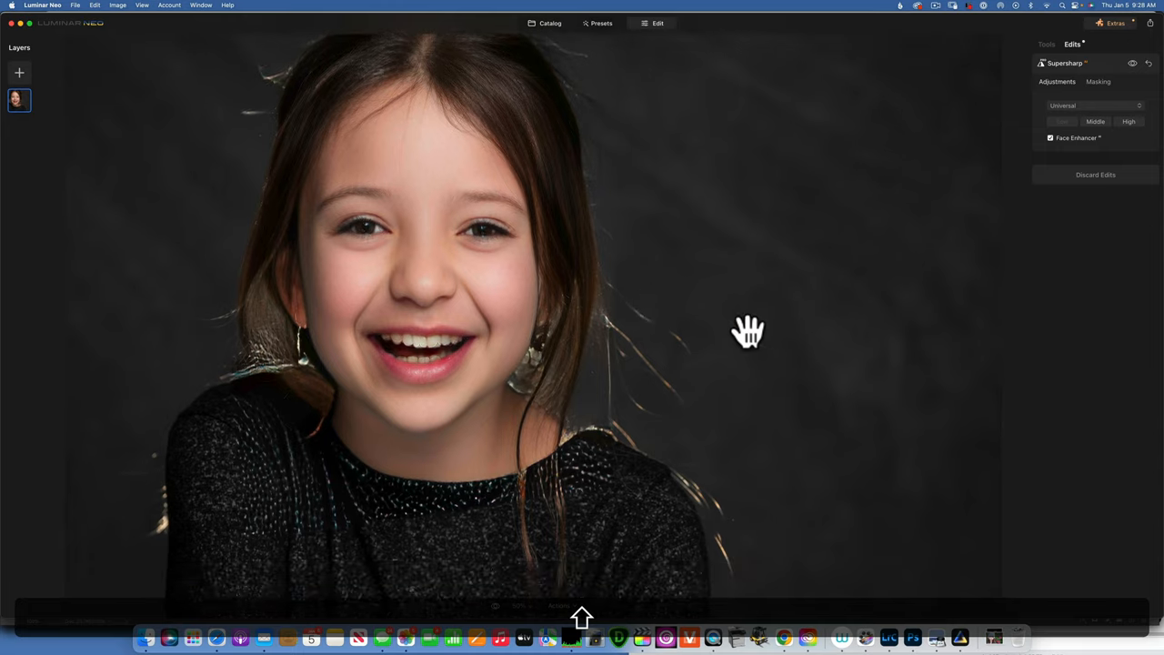
mouse_move(1135, 66)
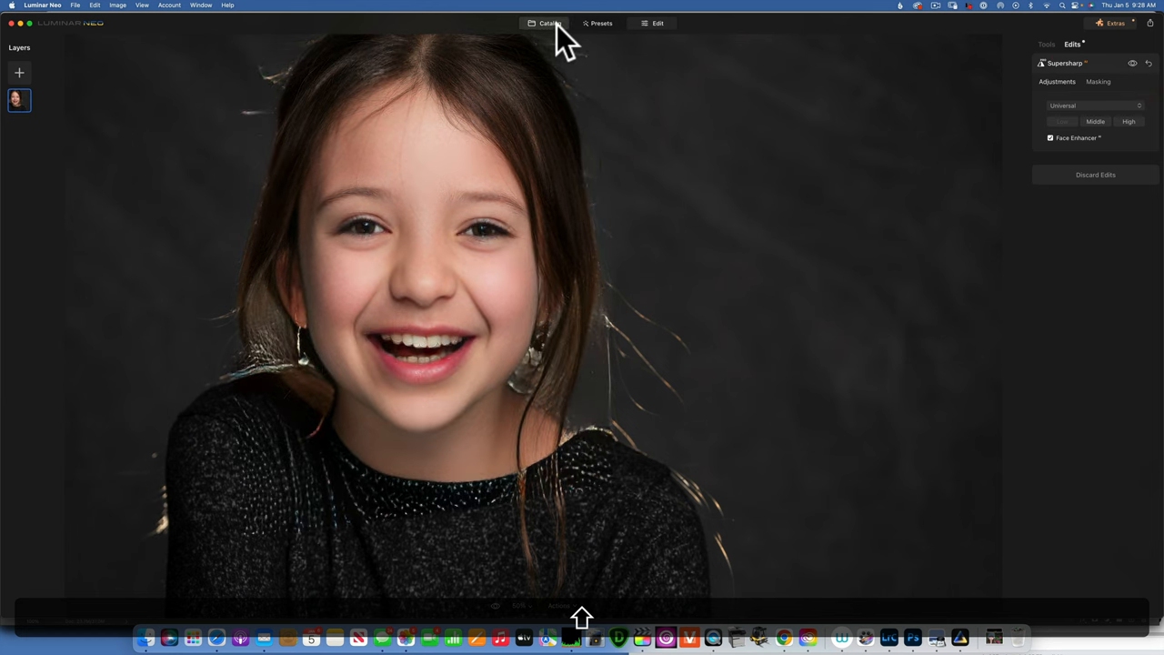
Open the window portrait for editing and toggle Supersharp off and back on.
left_click(547, 23)
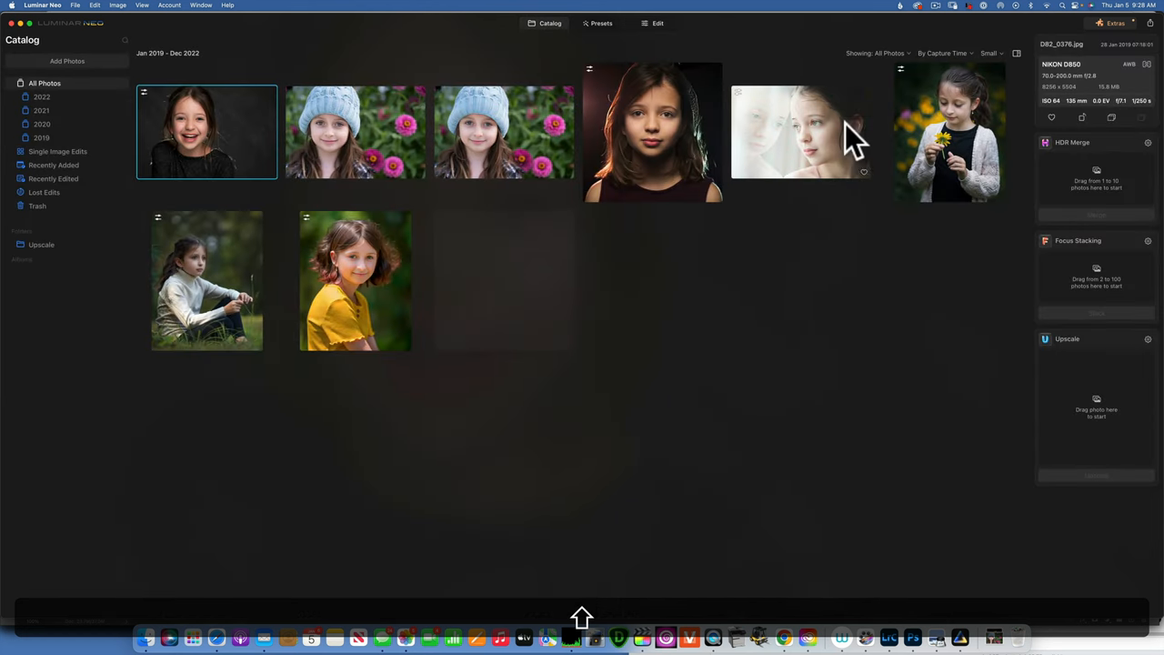
double_click(800, 127)
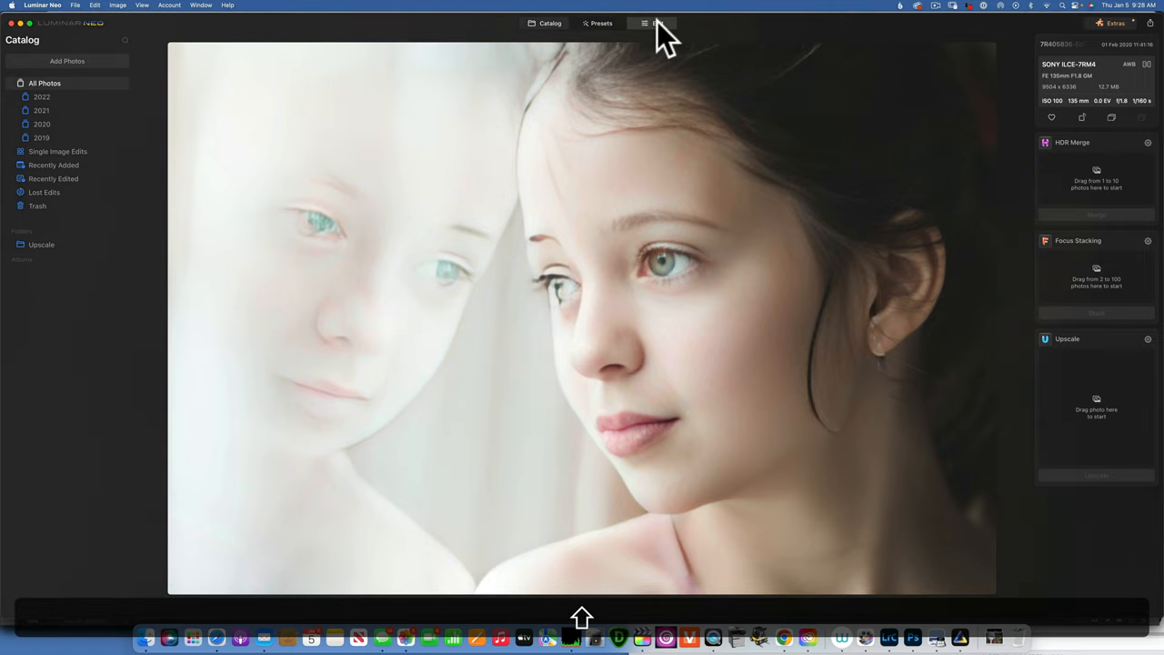
left_click(657, 23)
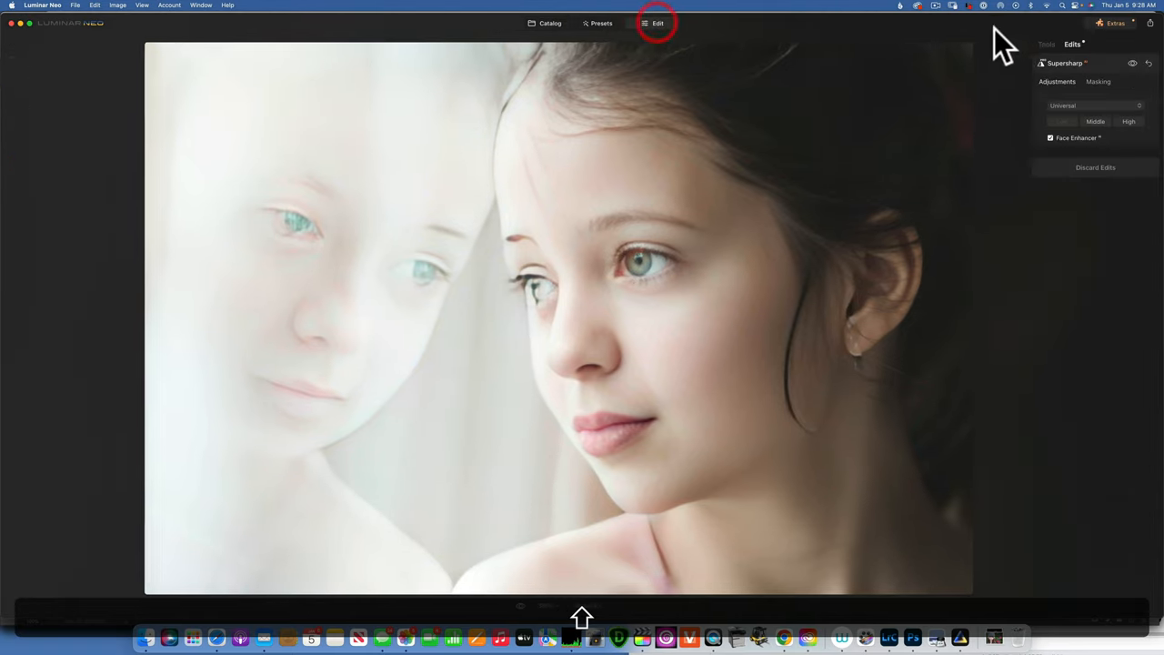
left_click(657, 23)
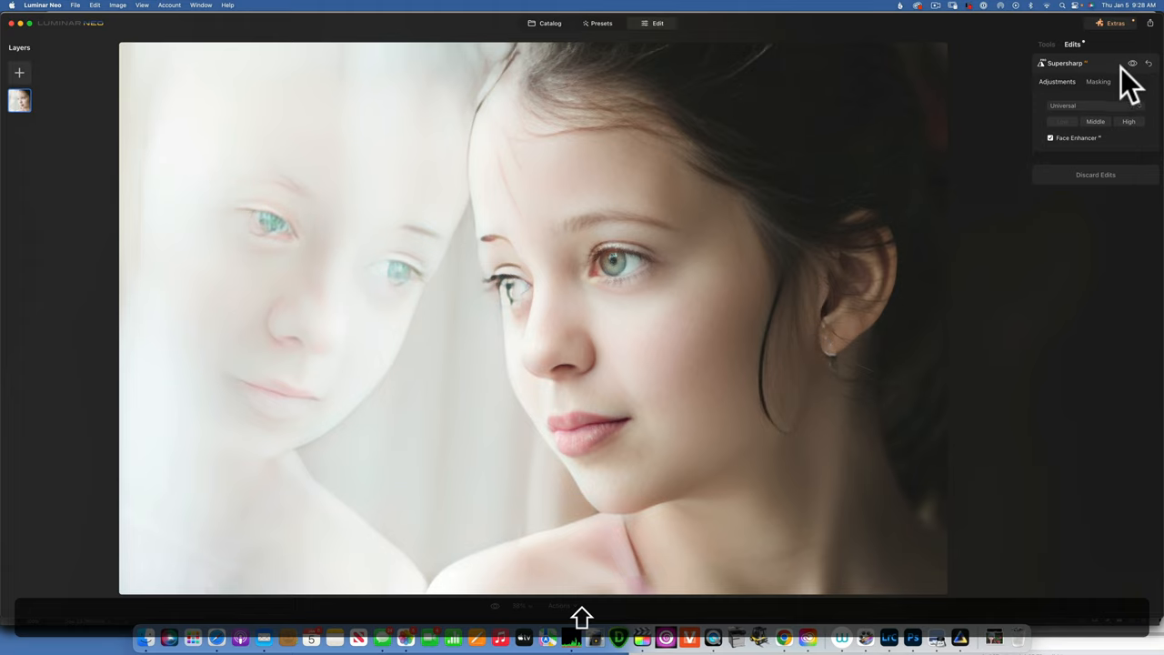
left_click(1133, 63)
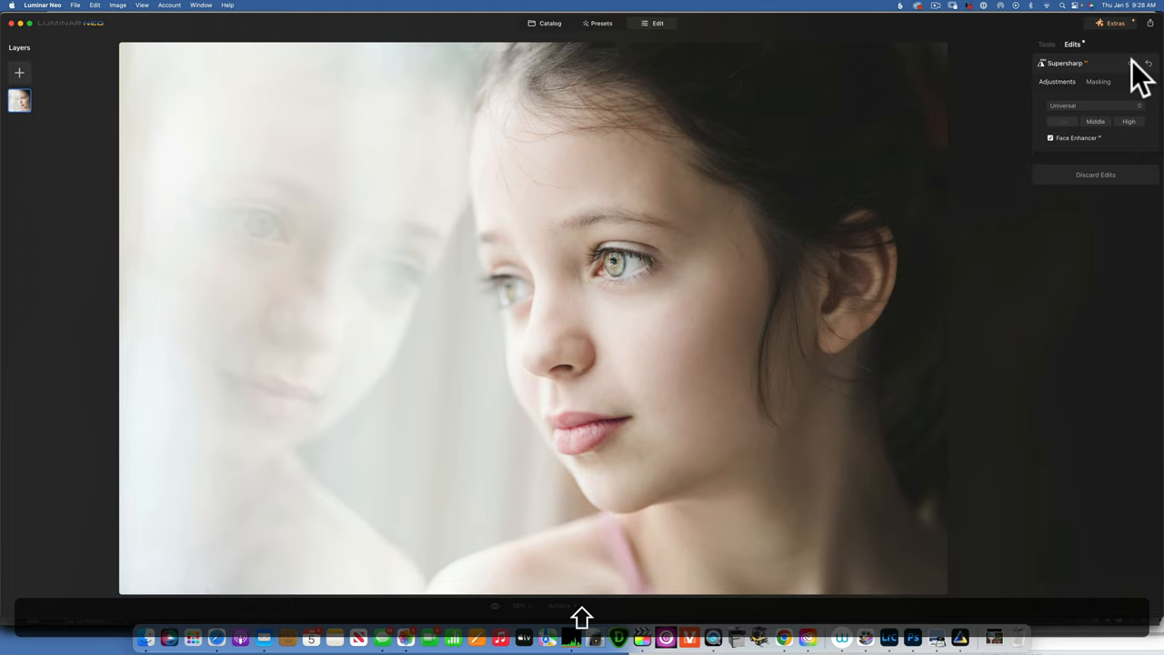
left_click(1133, 65)
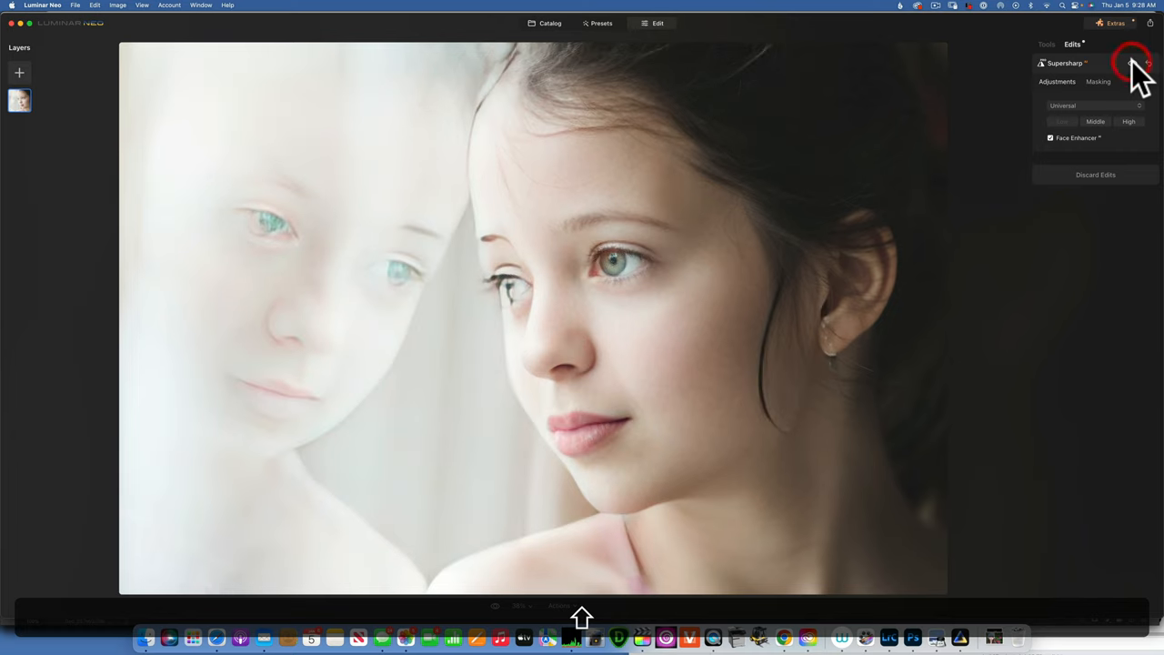
mouse_move(631, 26)
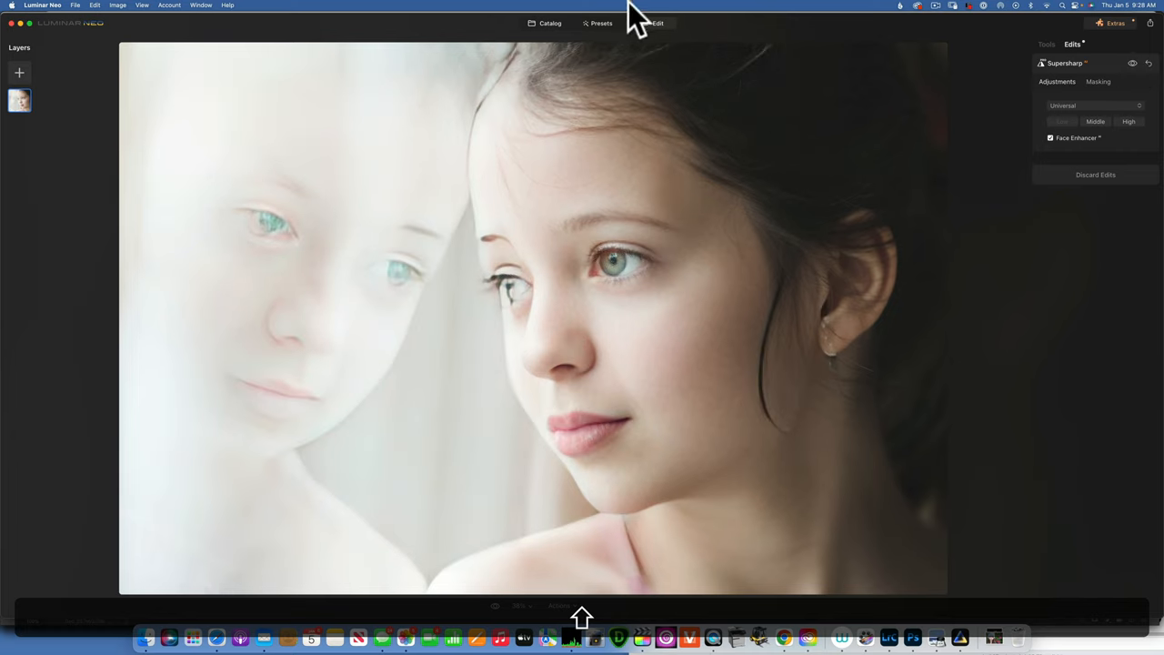
Open the yellow-flower portrait for editing, compare sharpening on/off, and zoom to 100%.
left_click(547, 24)
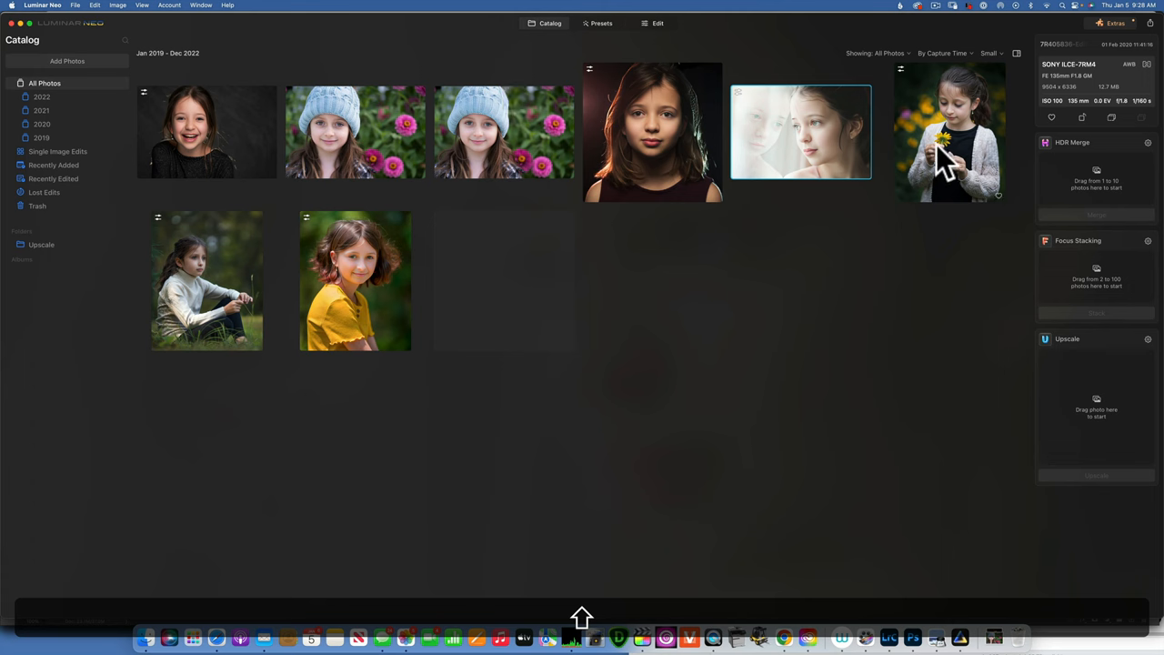
double_click(949, 136)
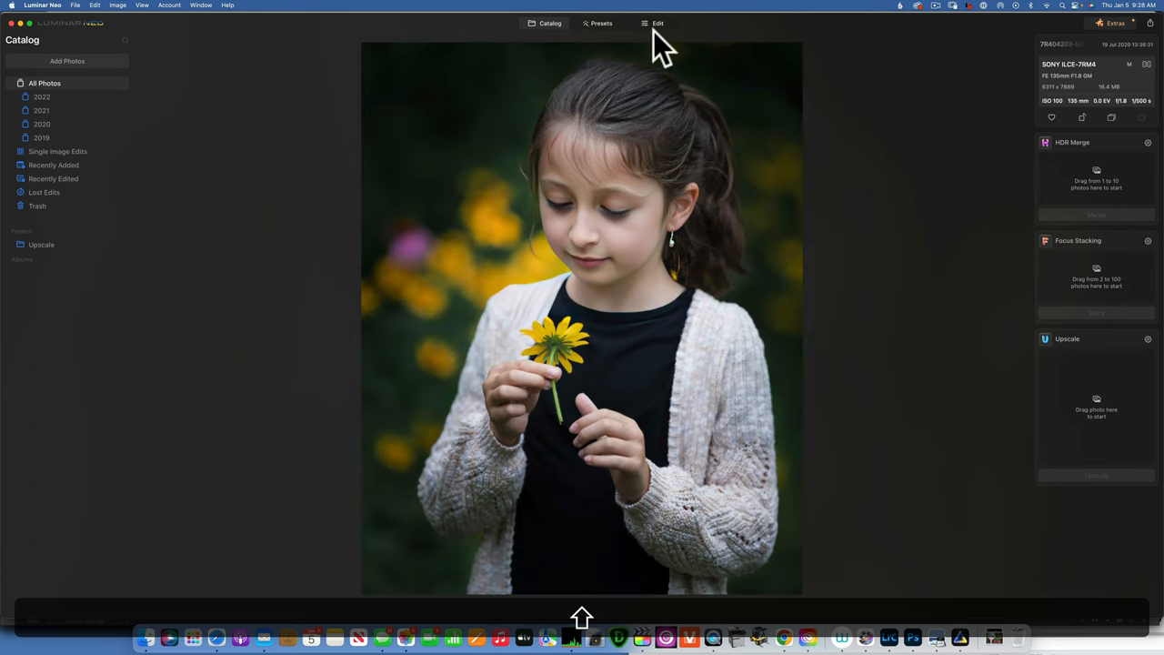
left_click(657, 23)
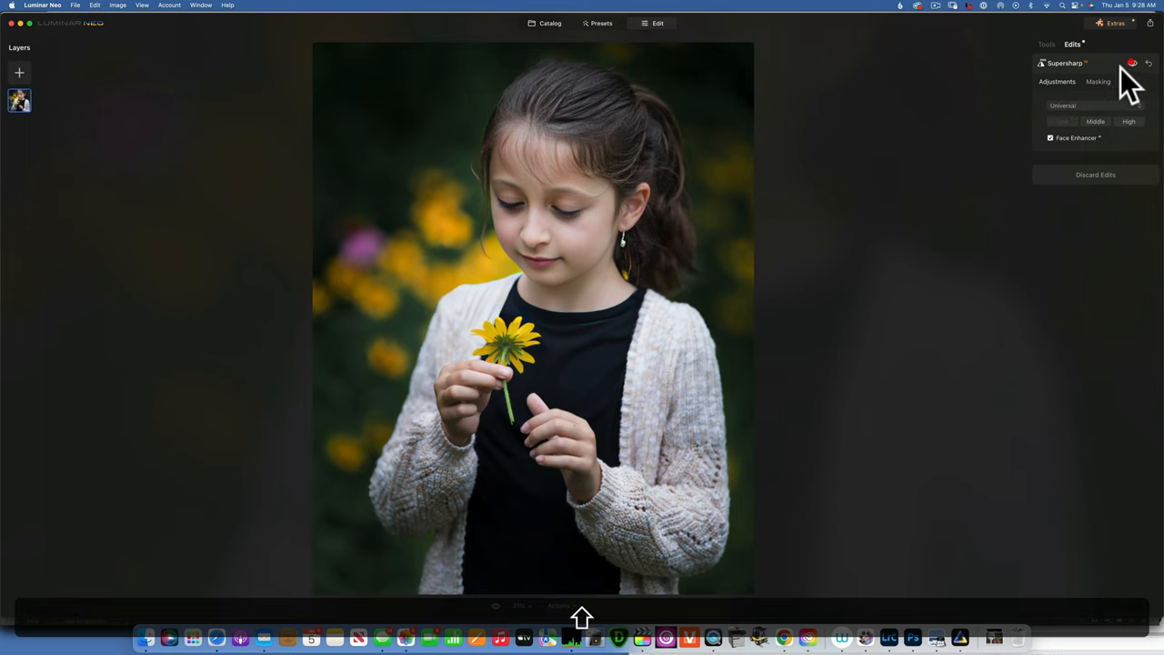
left_click(510, 615)
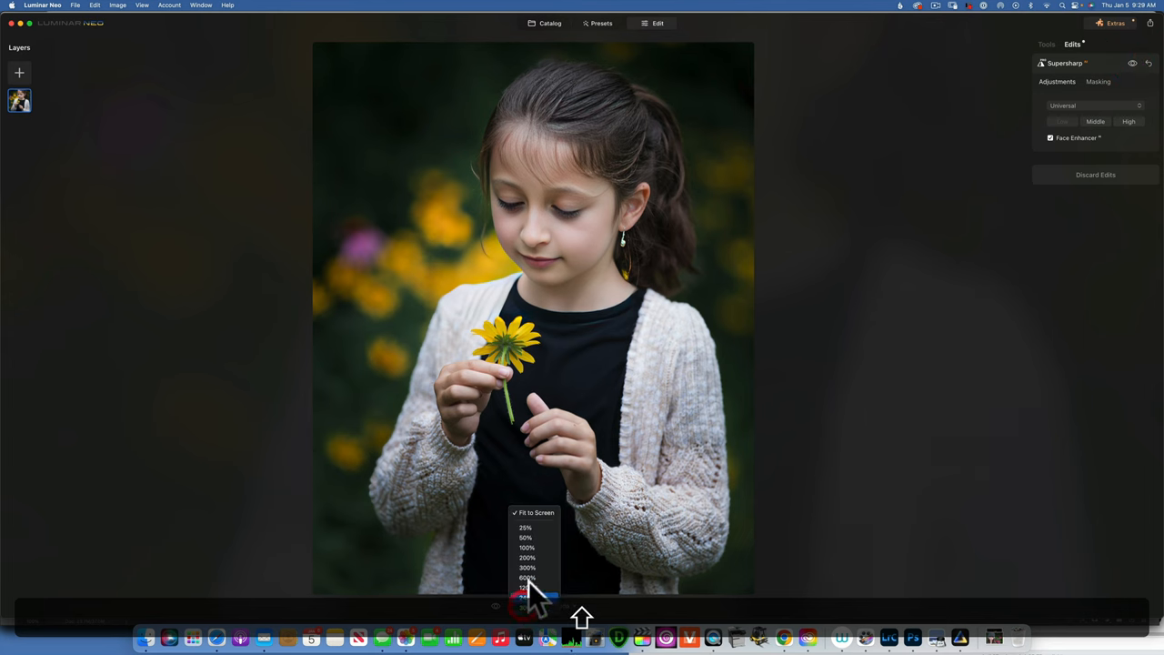
left_click(526, 579)
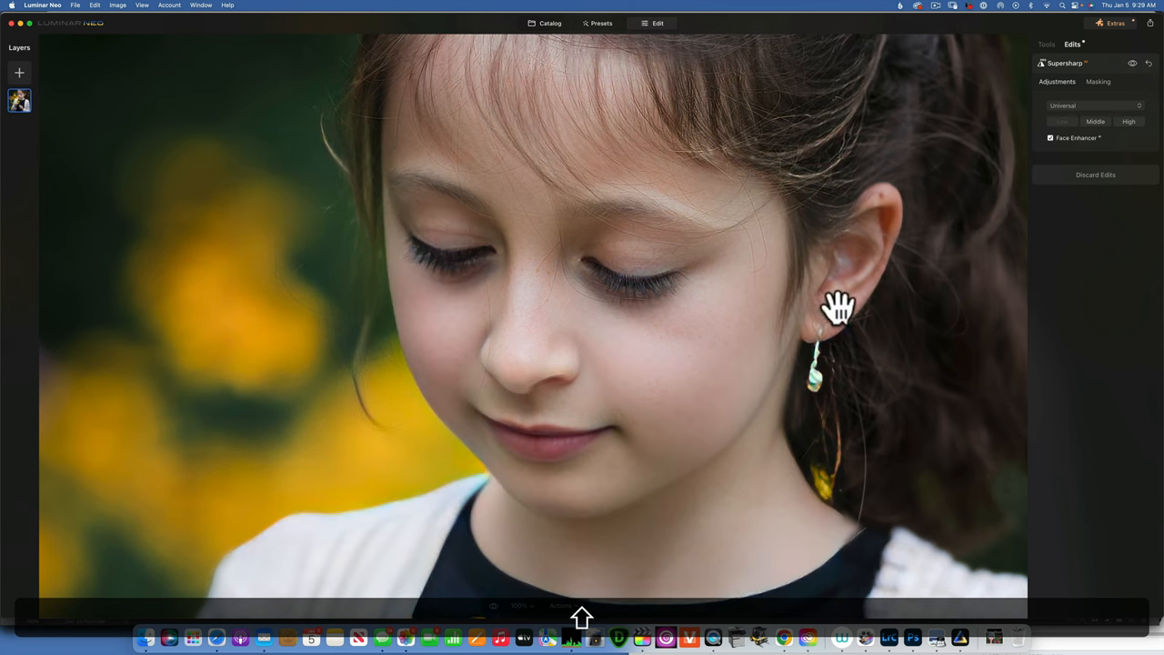
mouse_move(719, 291)
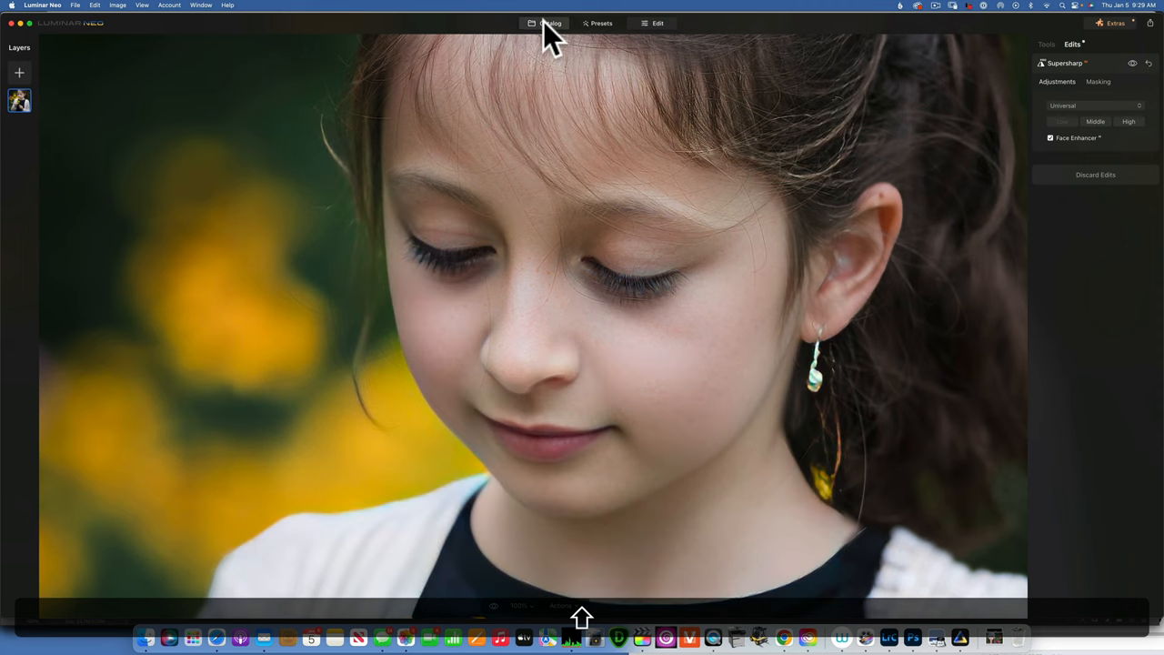
Return to the catalog and enlarge the first light-blue-hat portrait.
left_click(541, 23)
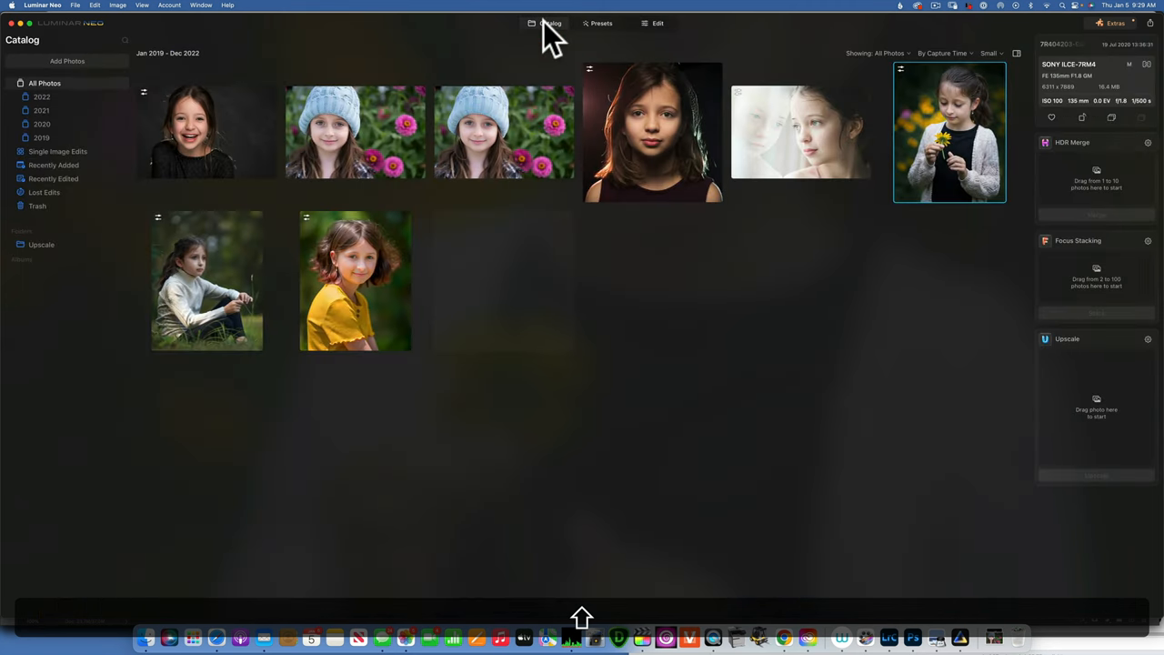
mouse_move(368, 277)
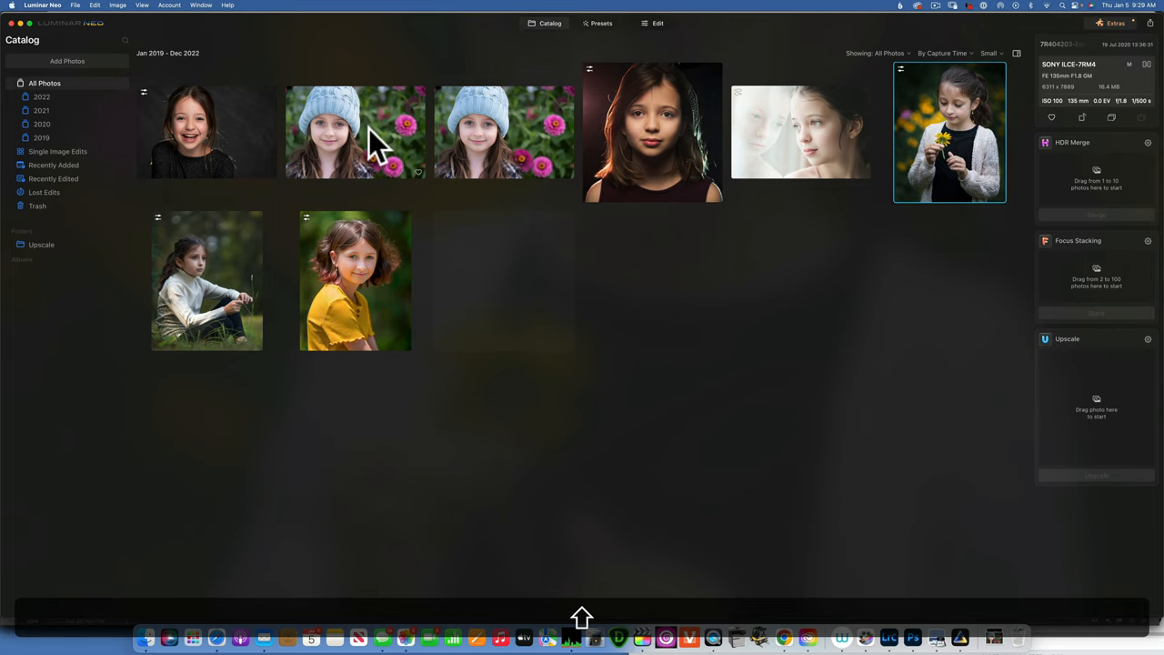
left_click(360, 145)
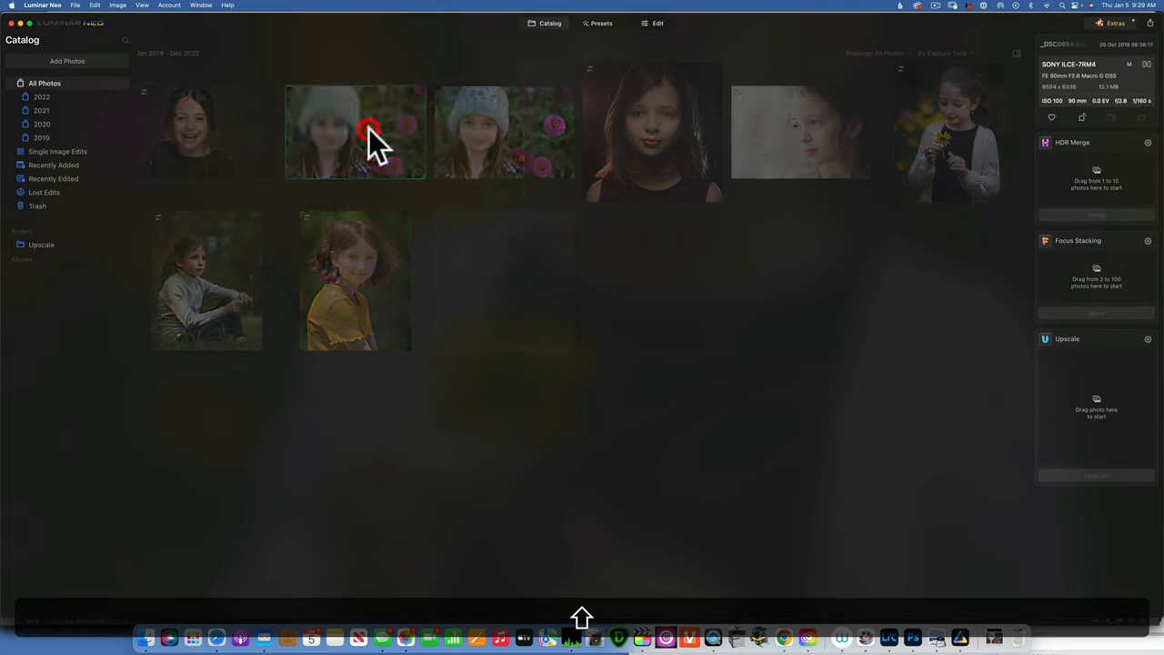
double_click(369, 137)
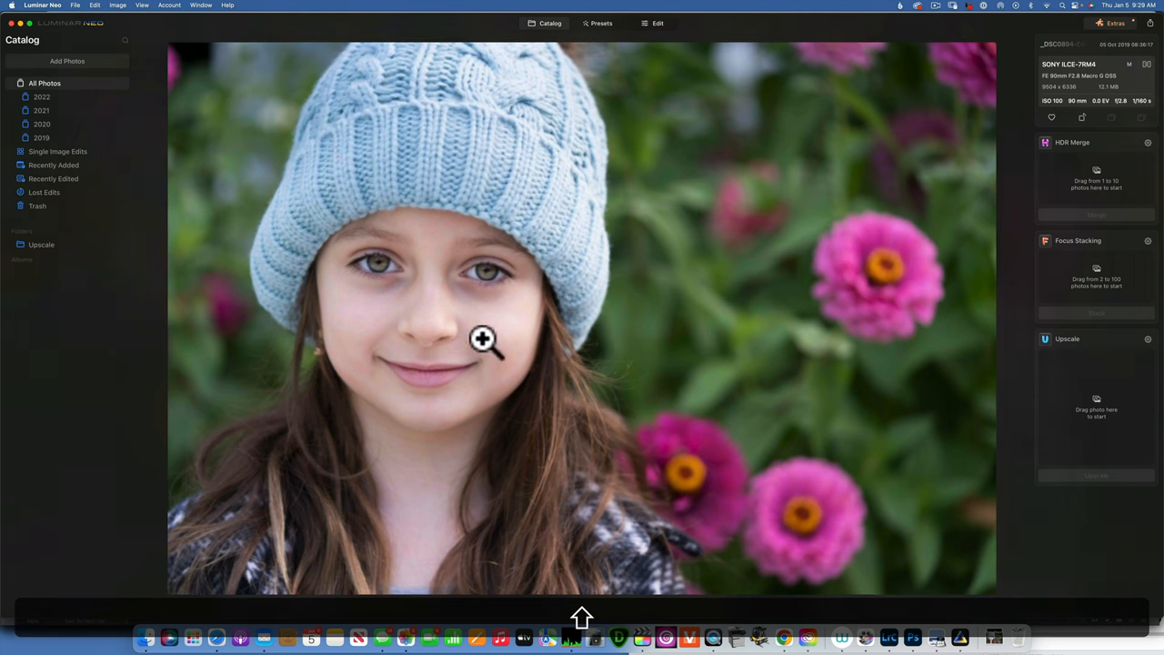
mouse_move(965, 59)
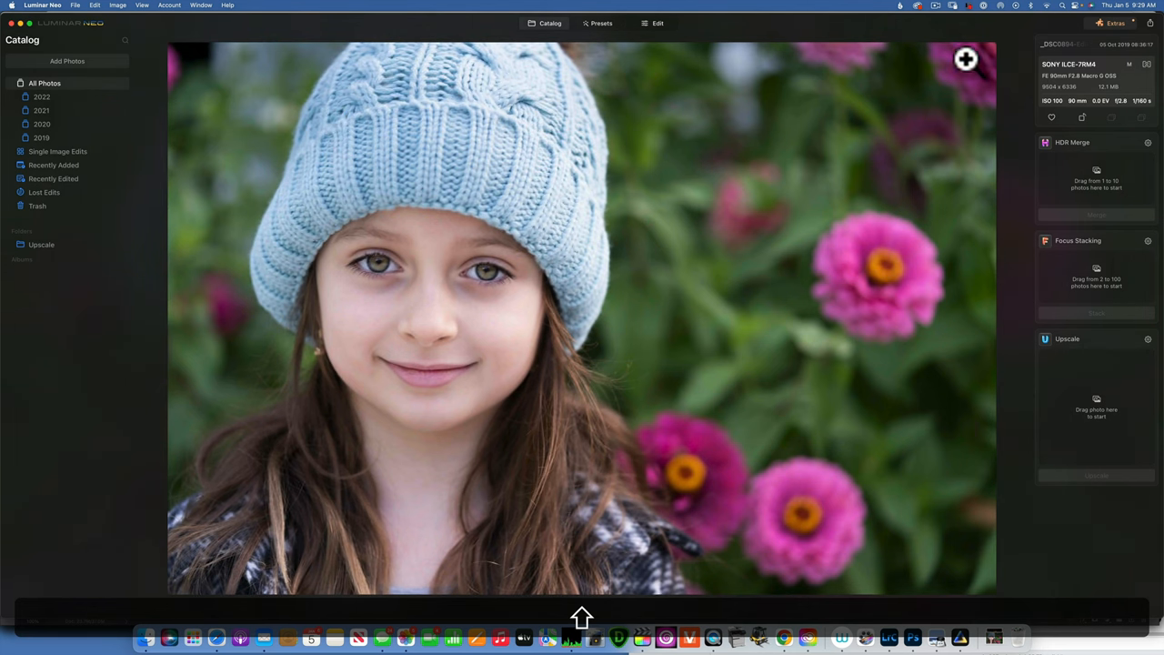
mouse_move(1082, 423)
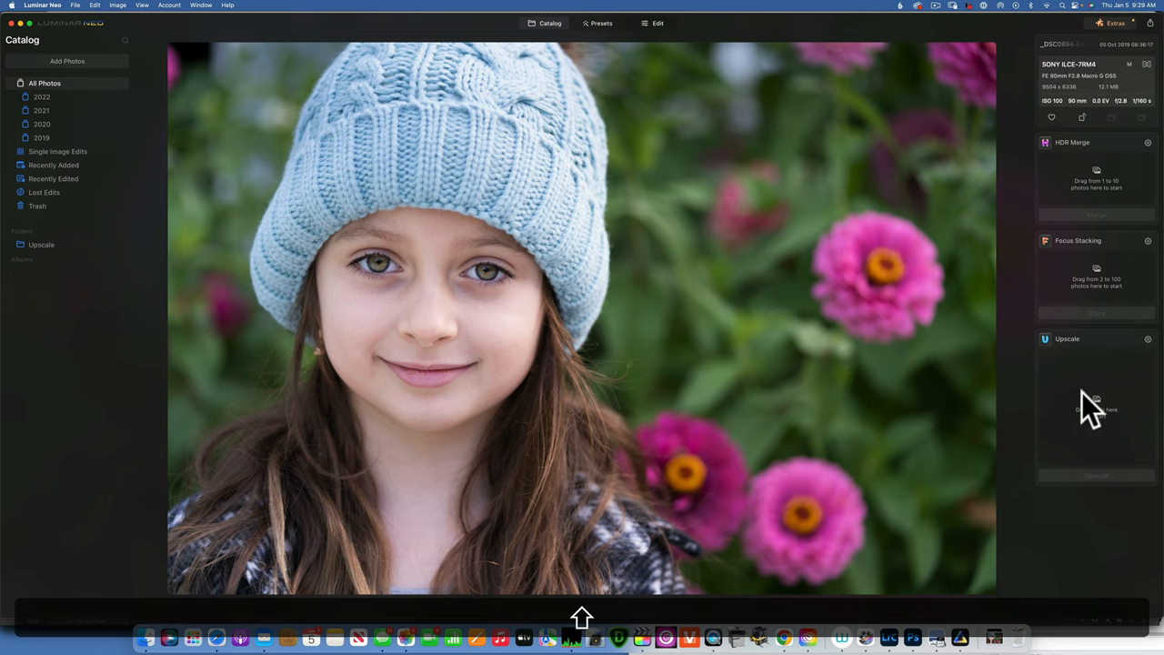
mouse_move(1151, 346)
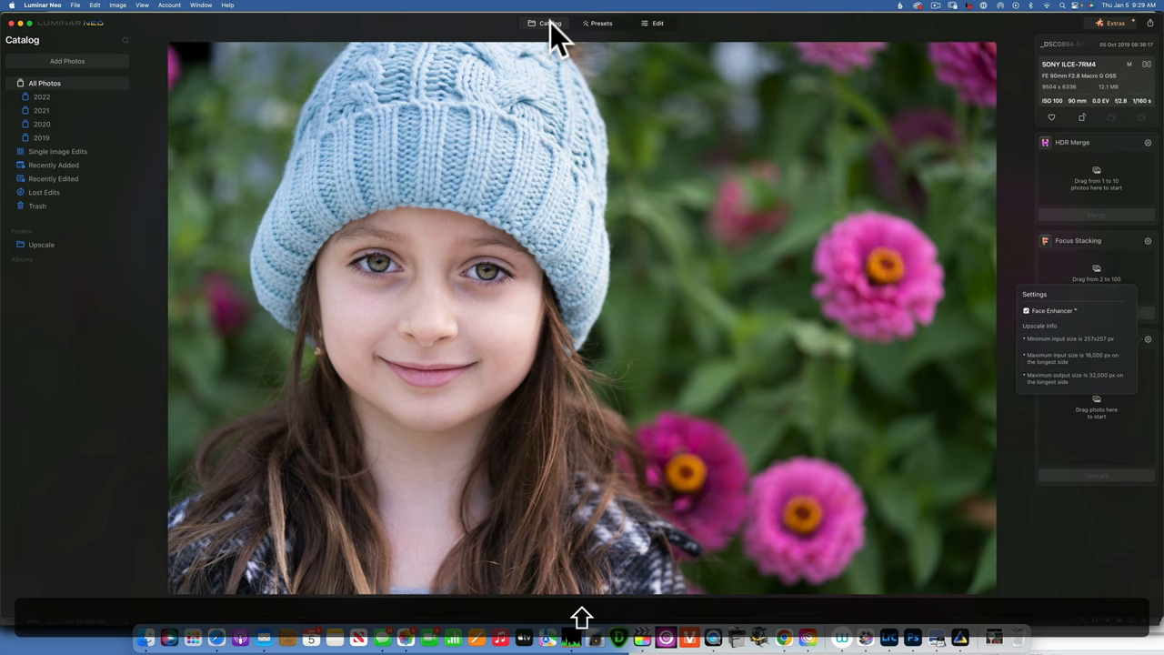
View the original and the 19008 × 12672 upscaled blue-hat portrait large, then return to the catalog grid.
left_click(547, 22)
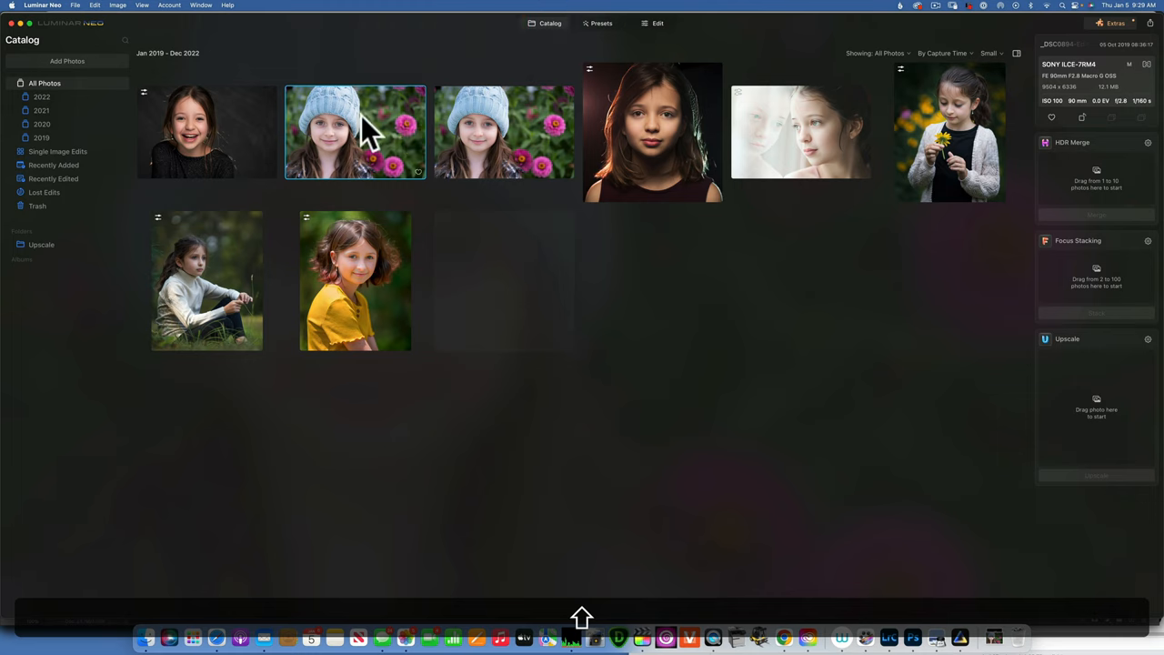
mouse_move(1076, 112)
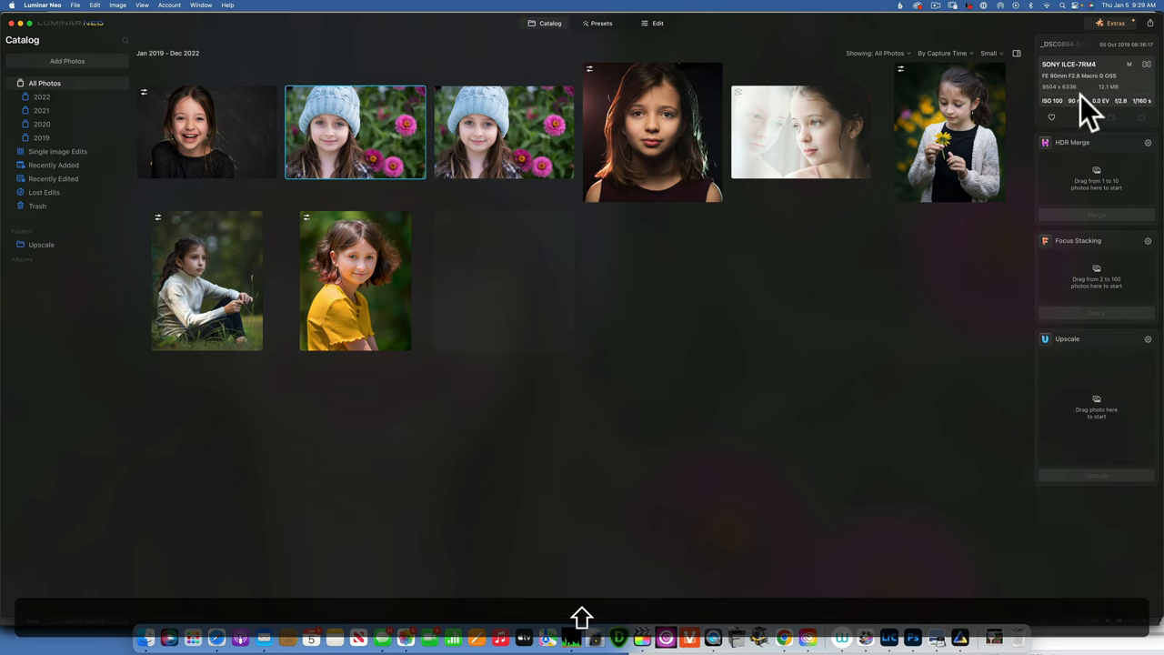
mouse_move(1078, 109)
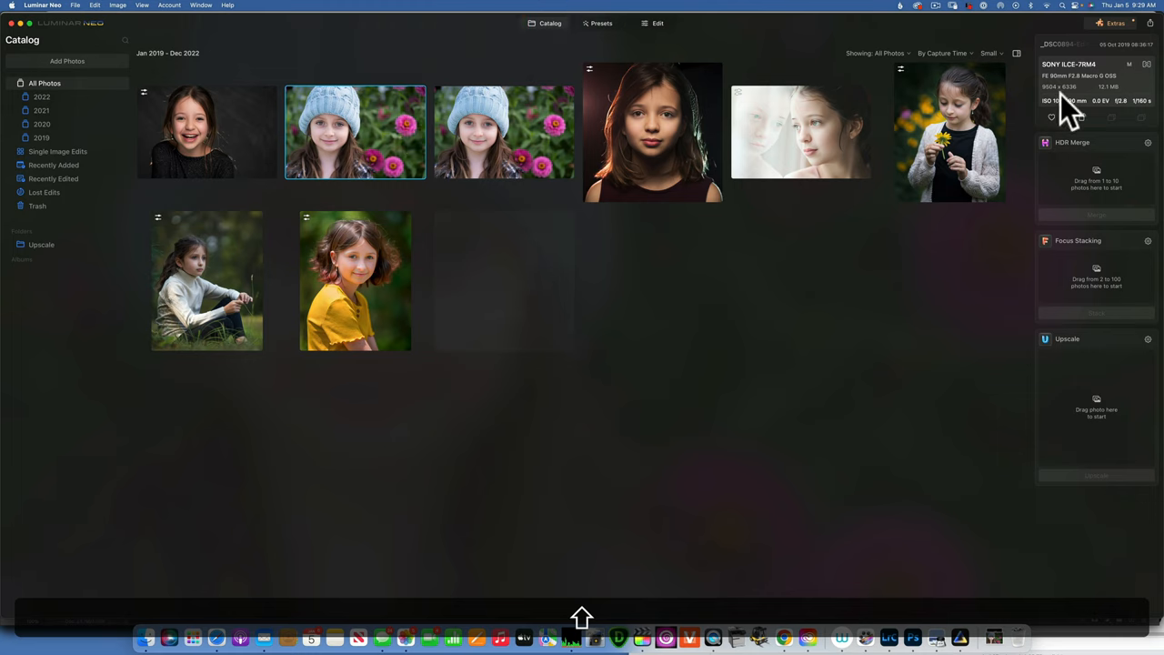
left_click(500, 138)
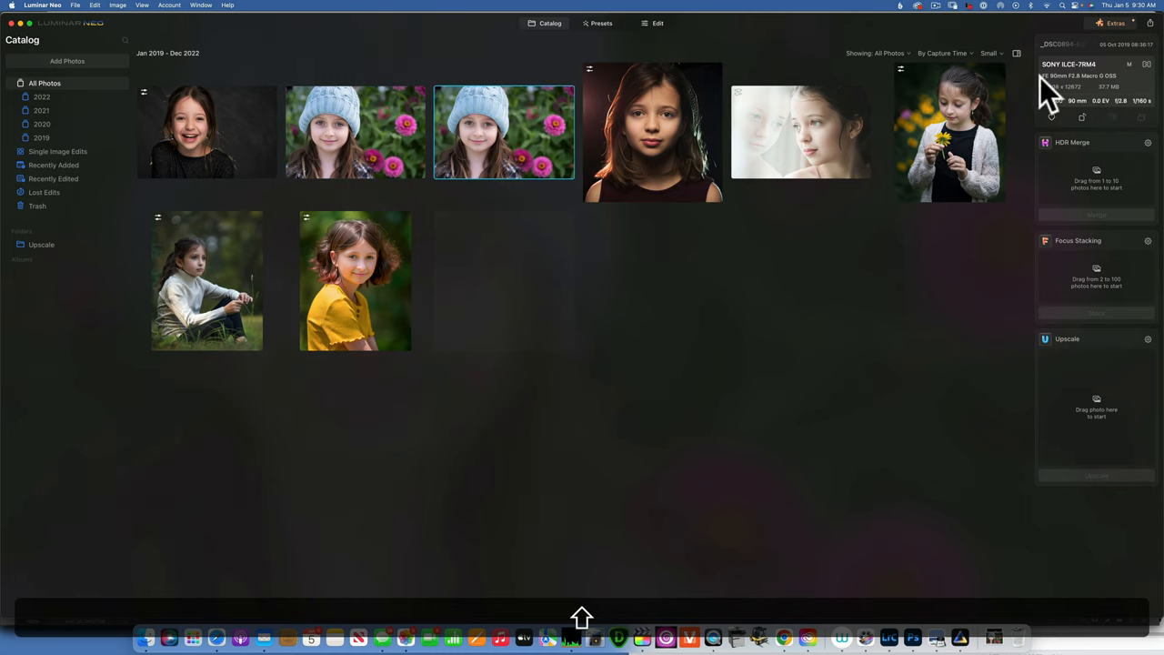
double_click(505, 132)
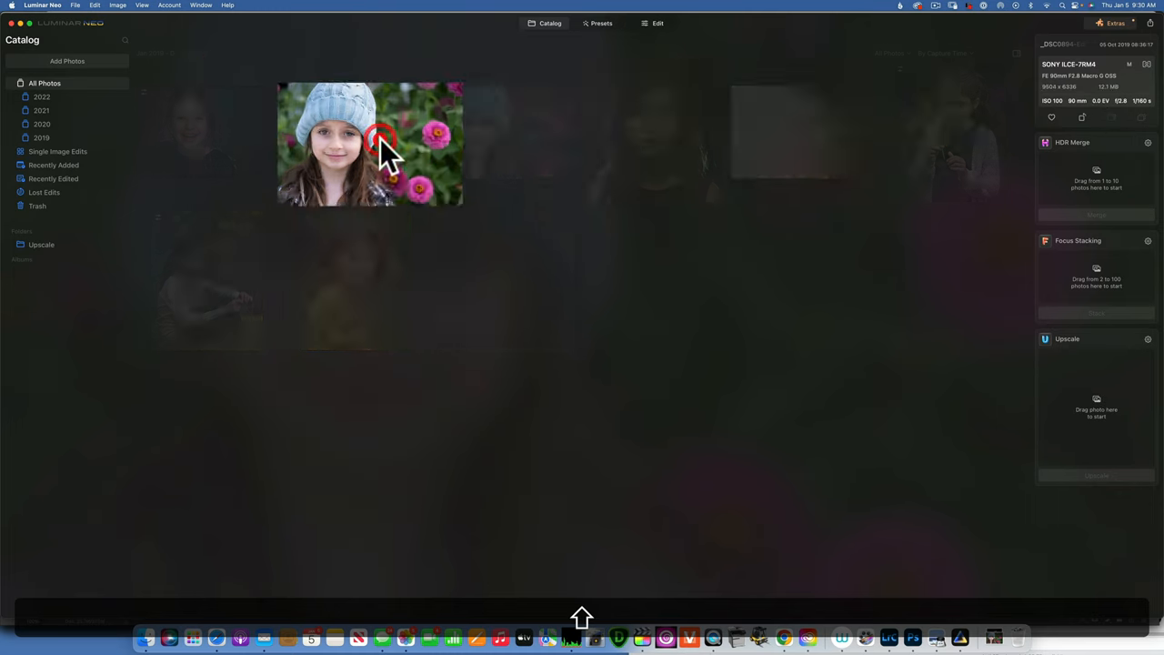
double_click(369, 145)
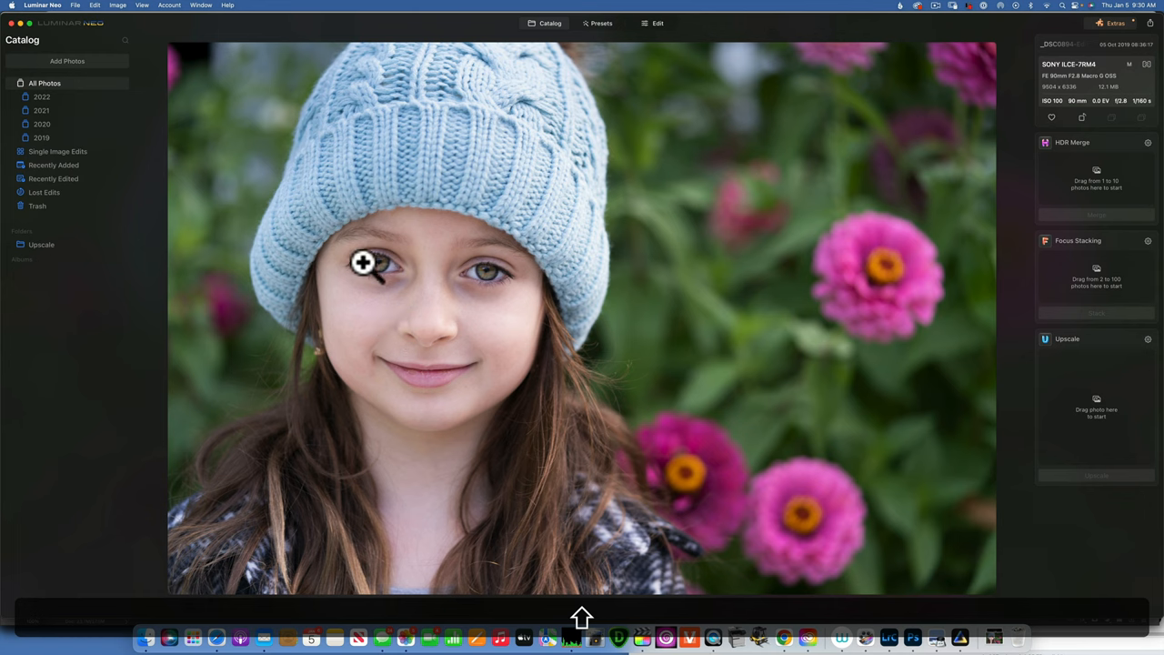
mouse_move(491, 273)
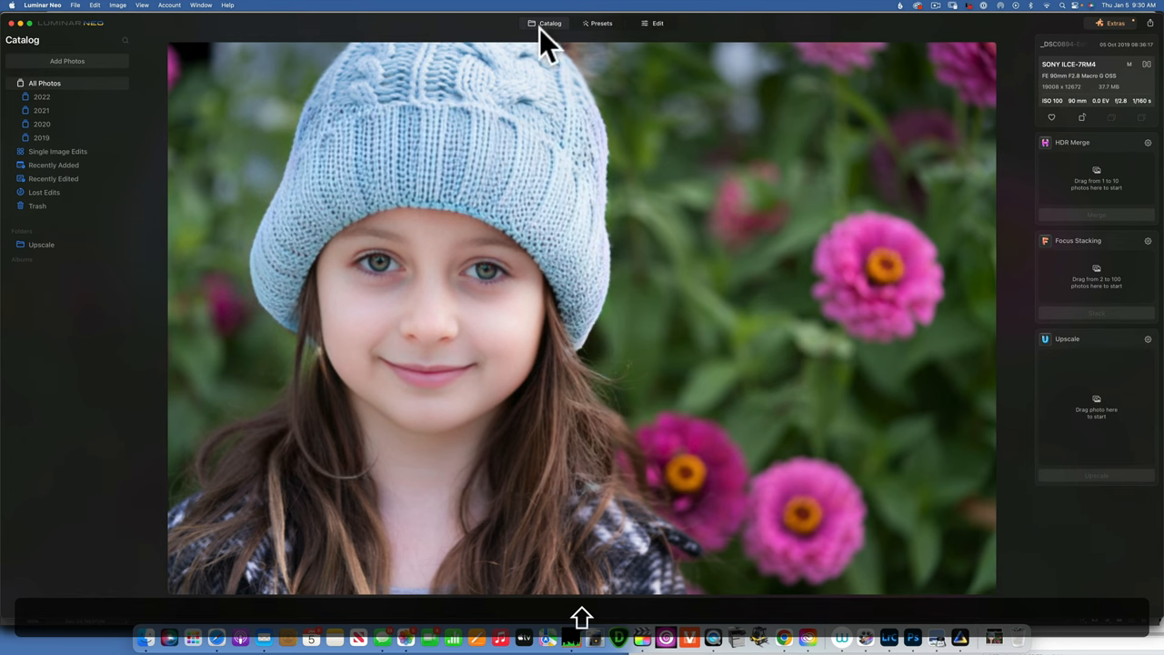
mouse_move(745, 43)
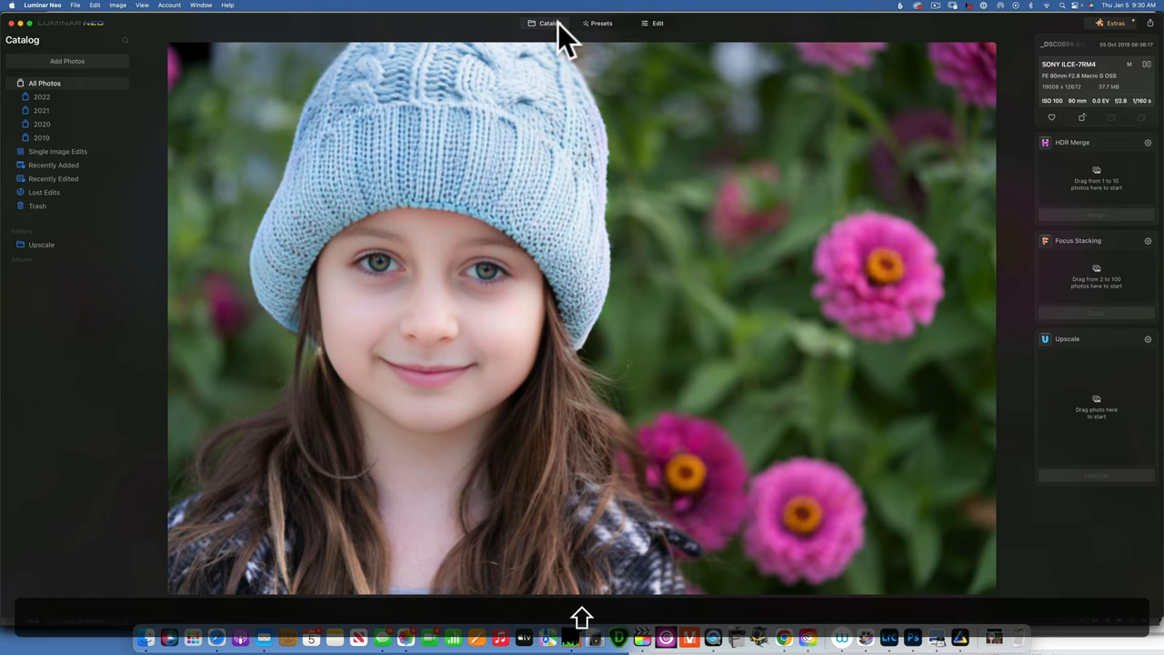
mouse_move(605, 55)
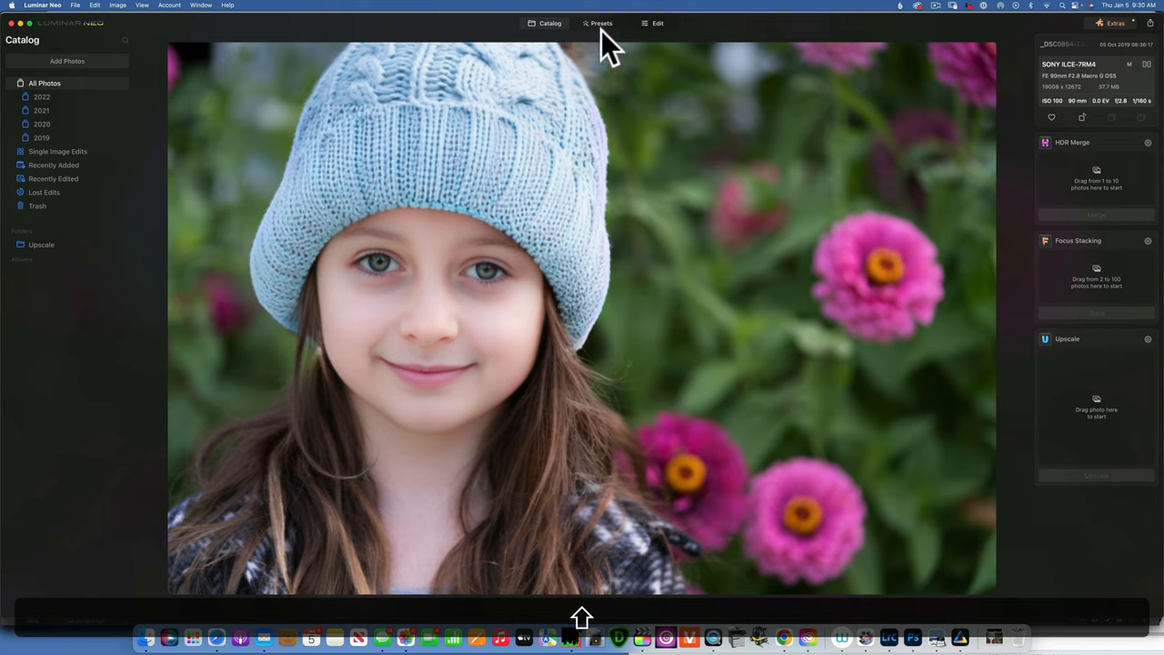
left_click(548, 23)
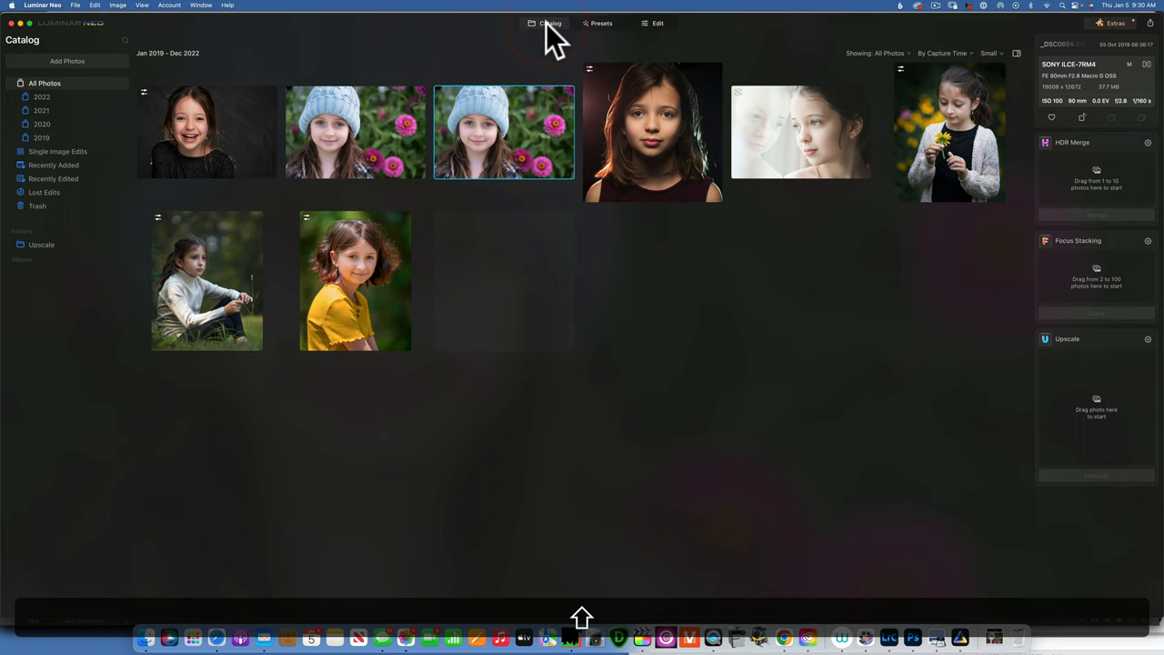
mouse_move(754, 277)
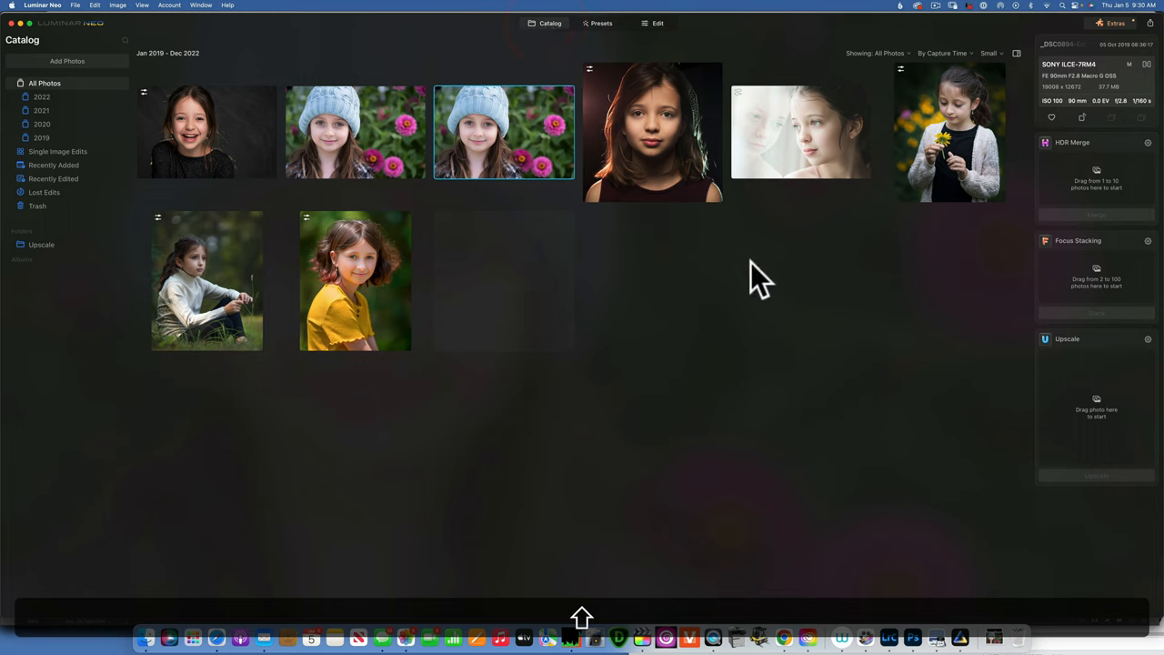